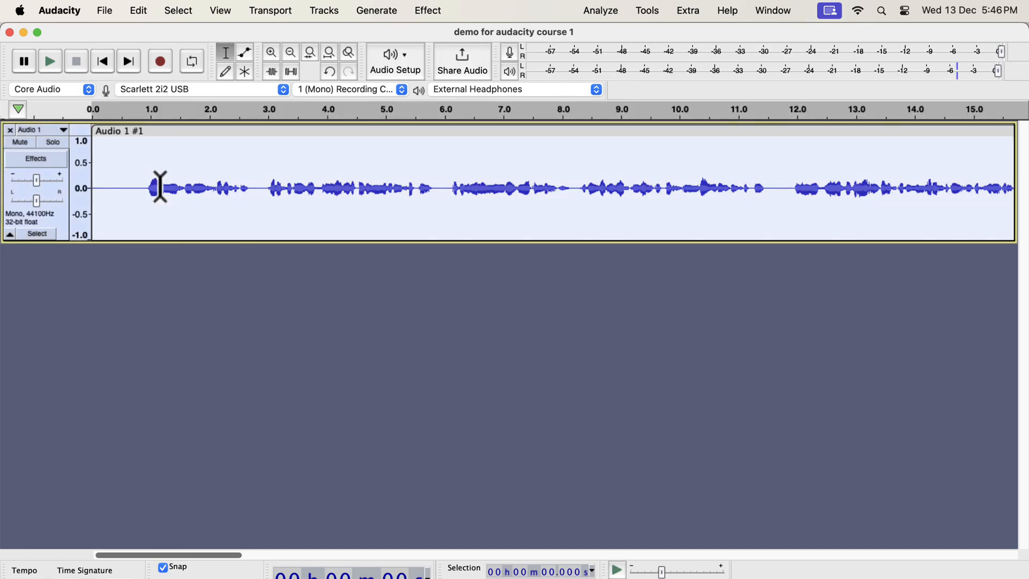
- Open the Effect menu to browse the Volume and Compression effects
click(427, 10)
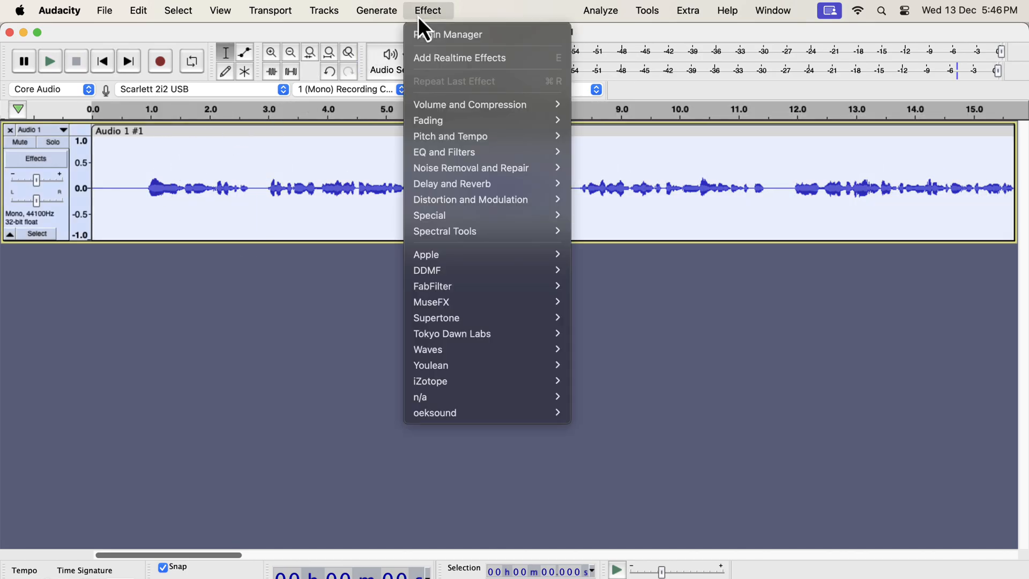
mouse_move(469, 104)
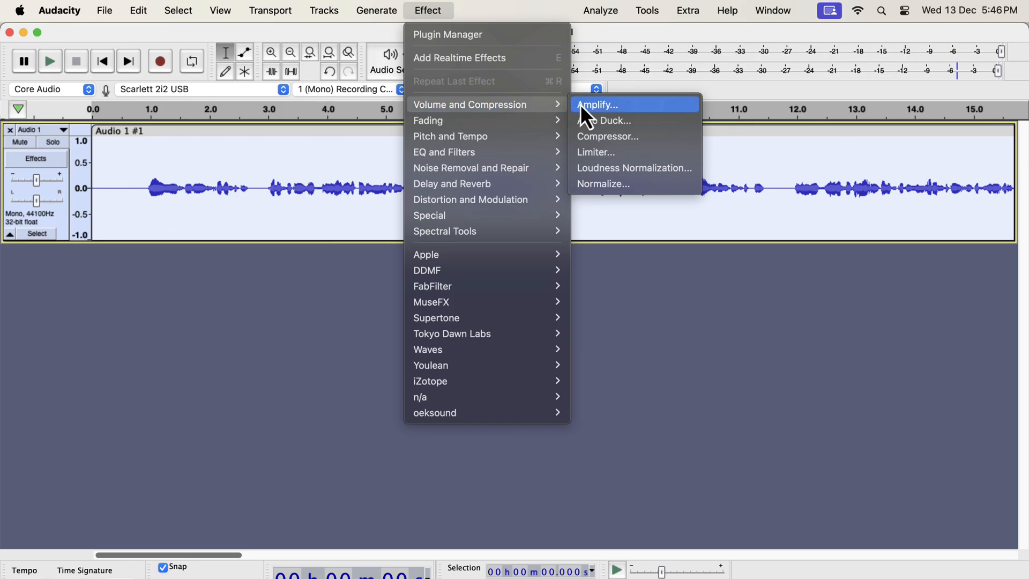
mouse_move(643, 184)
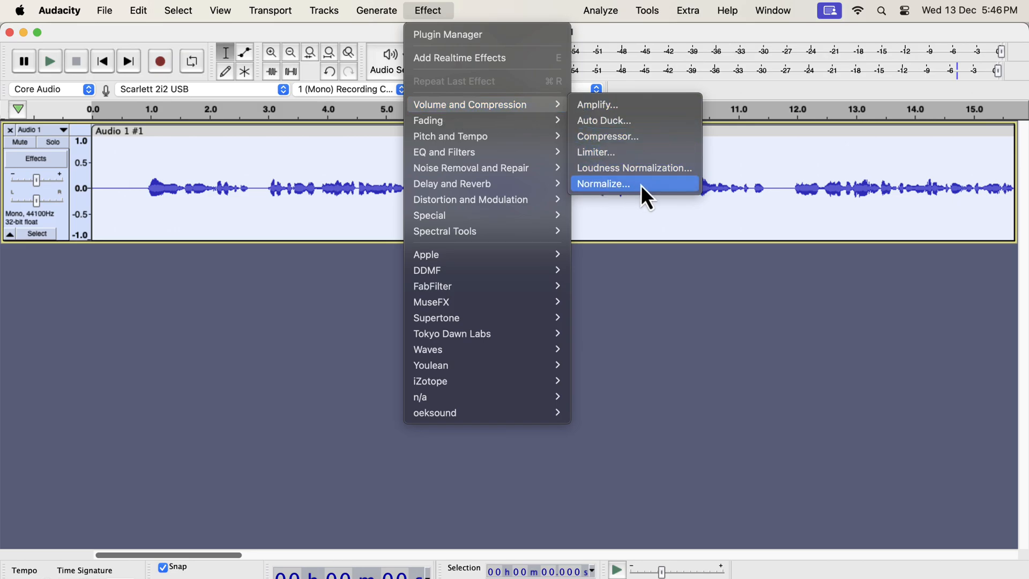
- Normalize the recording to a -3.0 dB peak amplitude
click(603, 183)
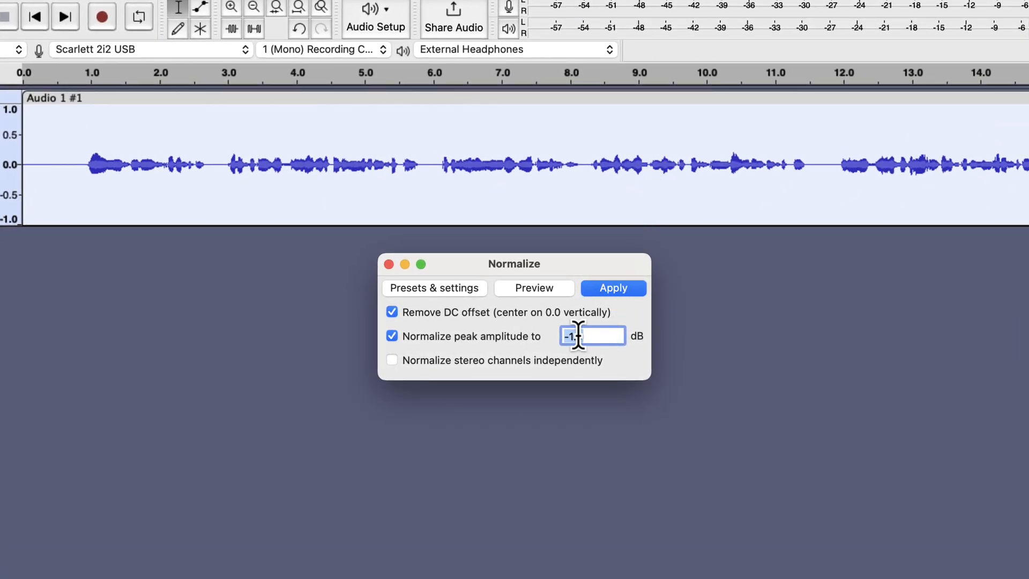
text(0)
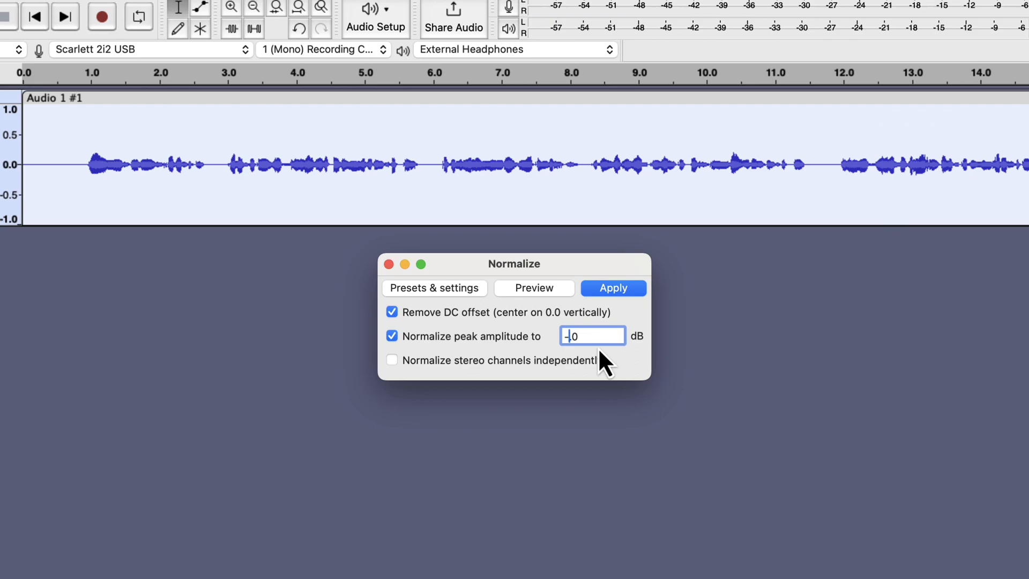
text(-3.0)
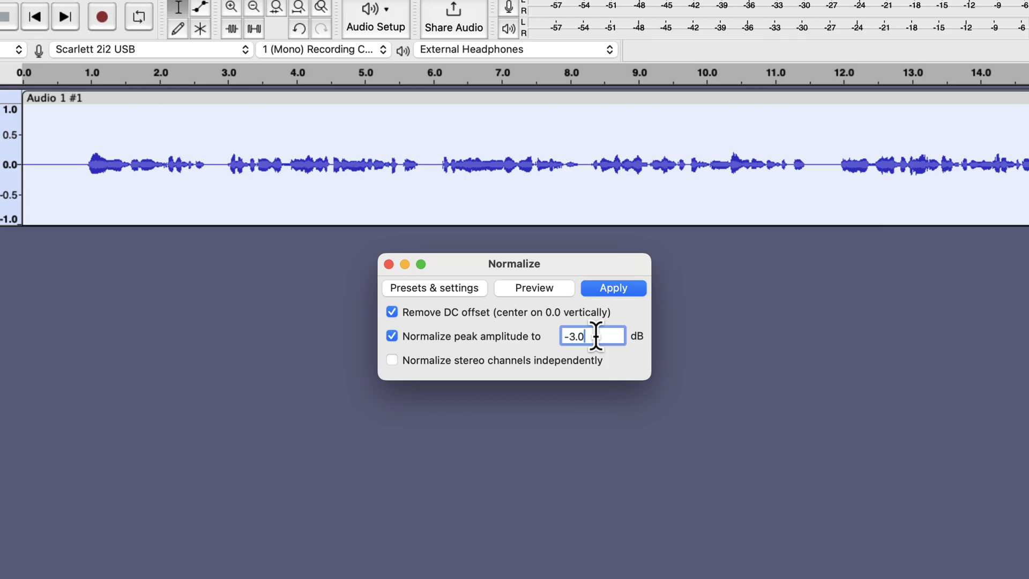
click(612, 288)
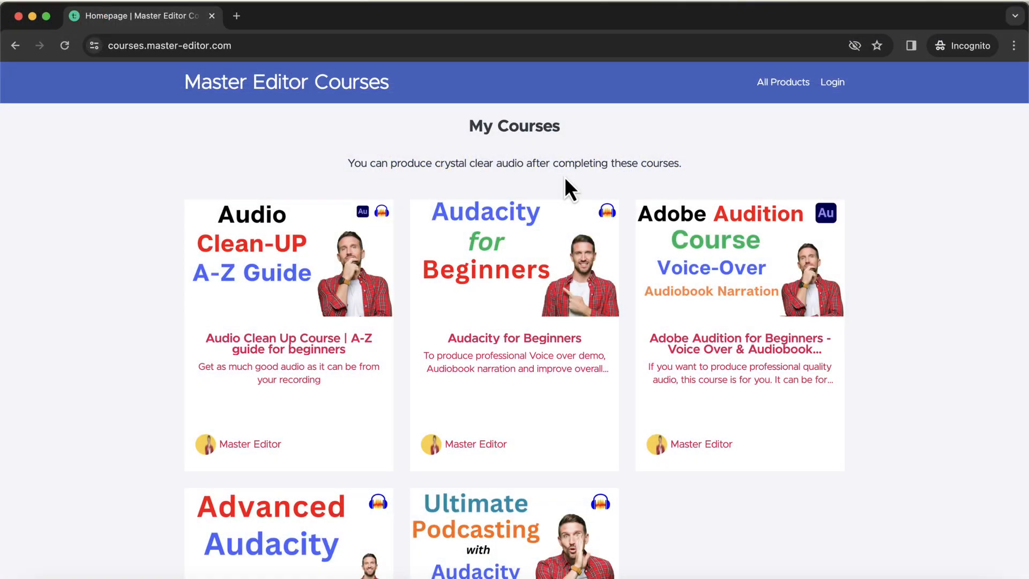
mouse_move(515, 294)
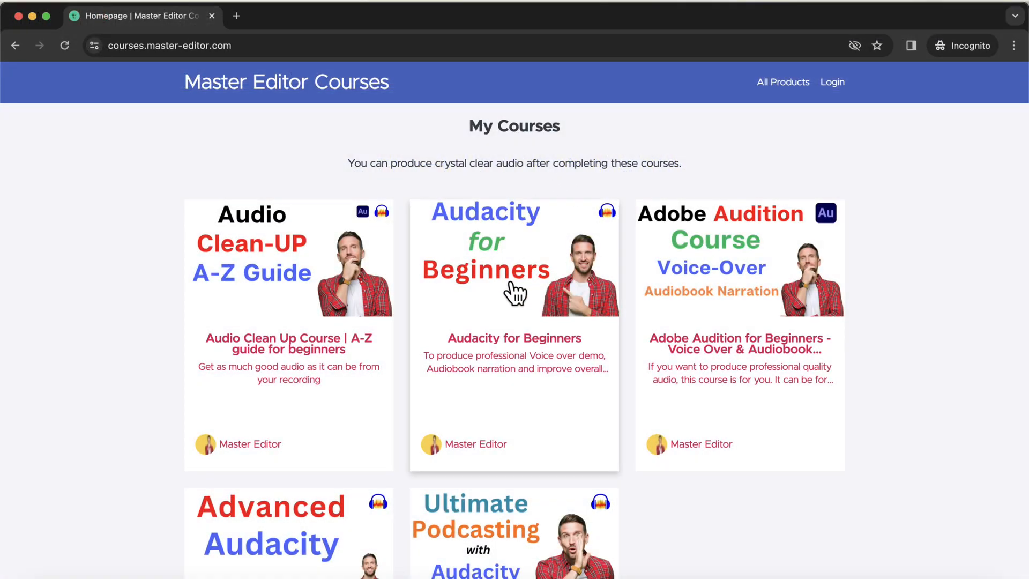
scroll(down, 3)
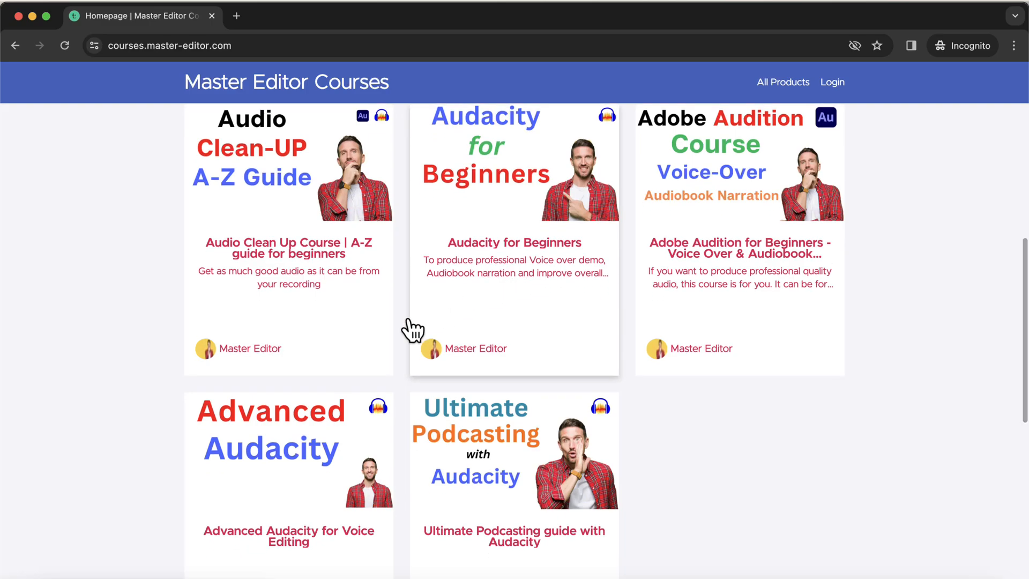
mouse_move(295, 453)
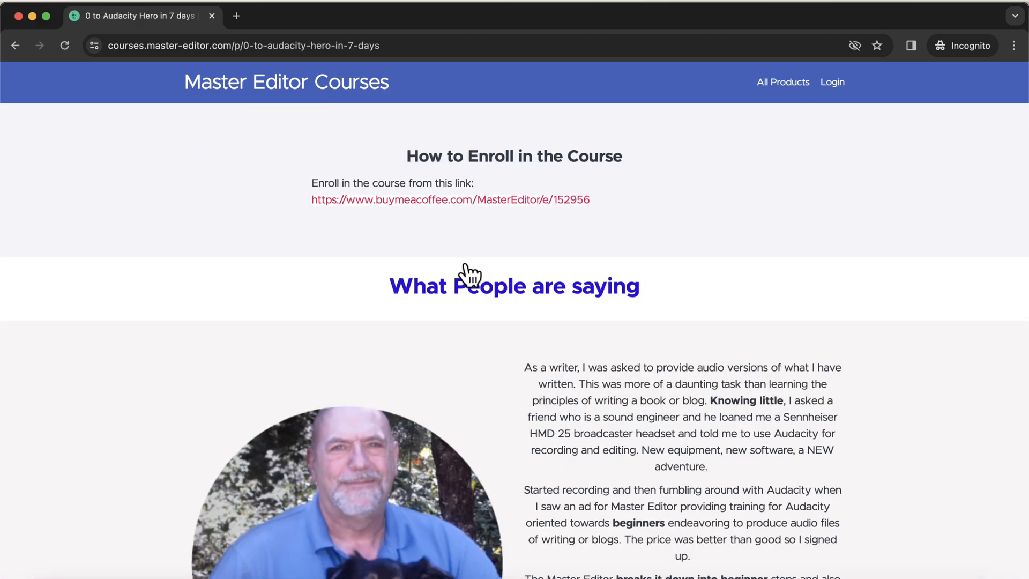
scroll(down, 3)
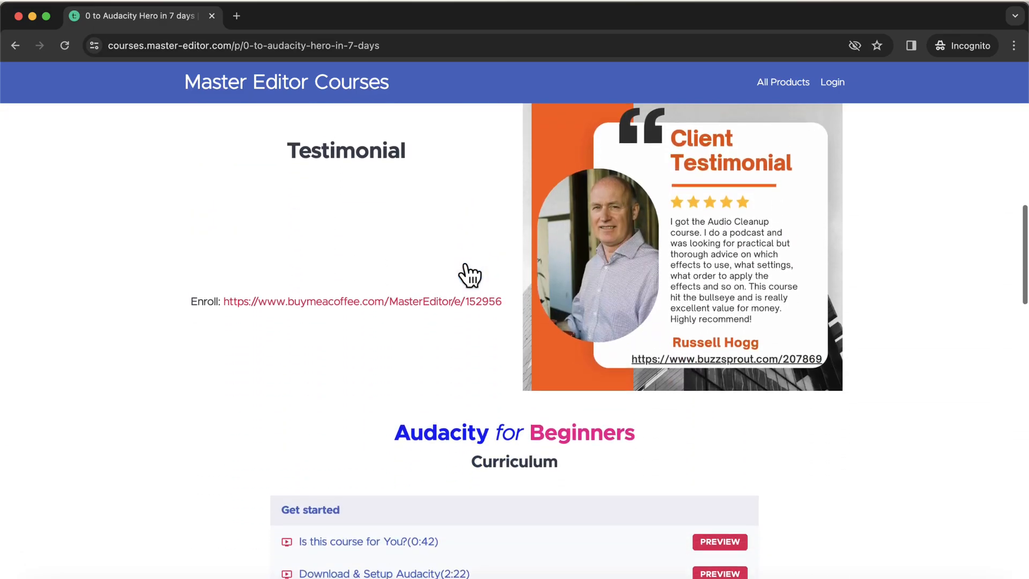
scroll(down, 3)
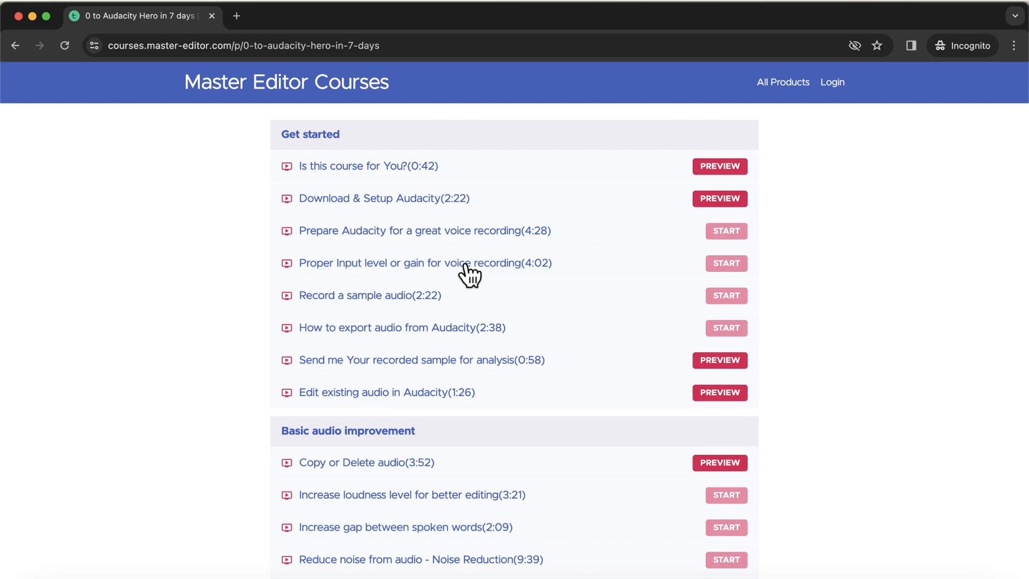
scroll(down, 3)
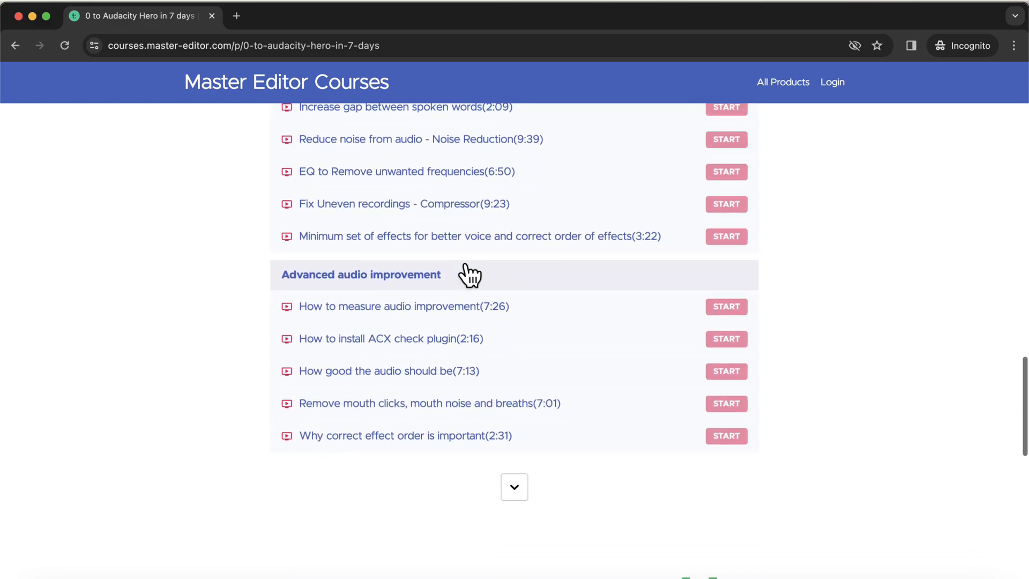
scroll(down, 3)
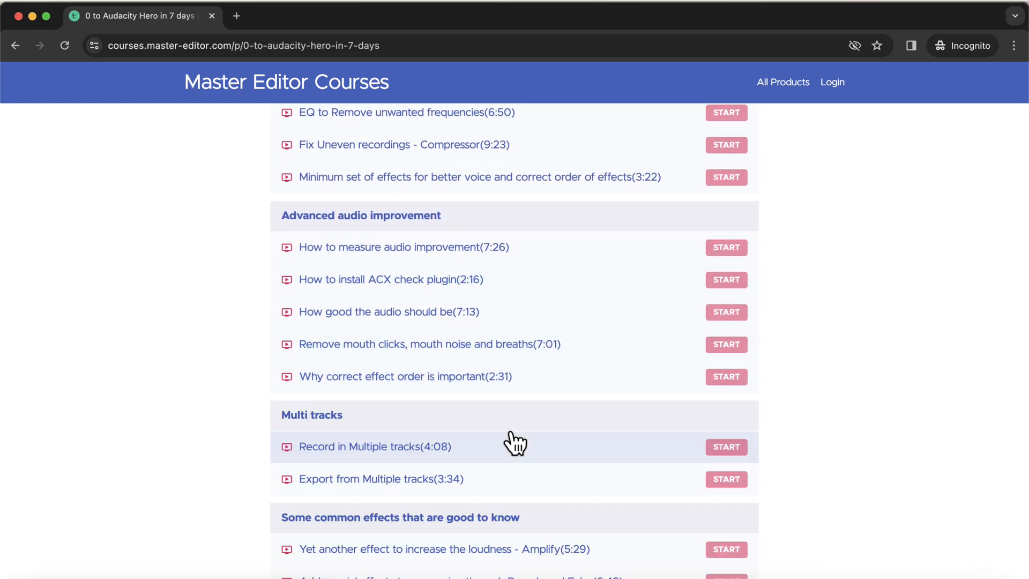
scroll(down, 3)
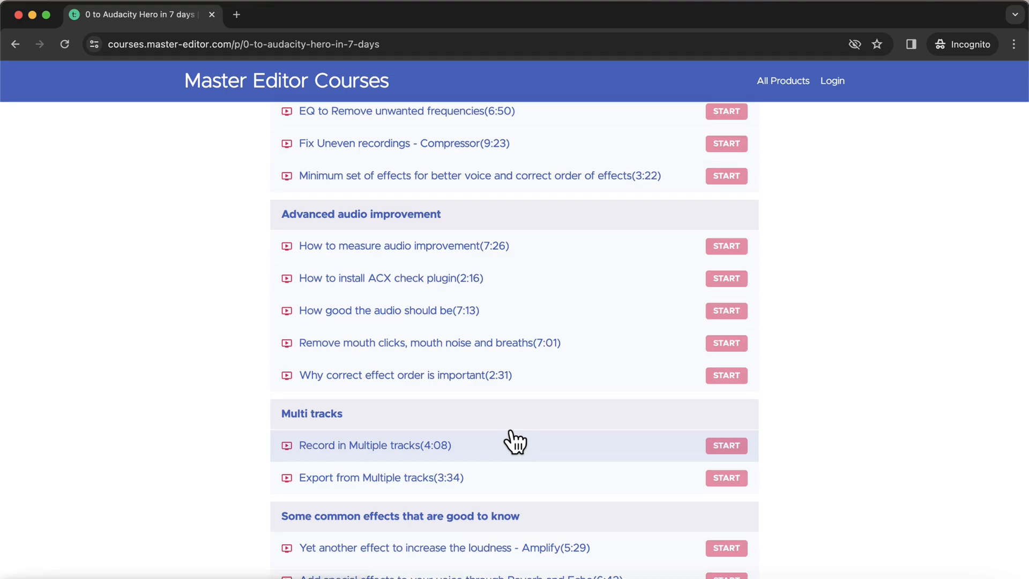
scroll(down, 3)
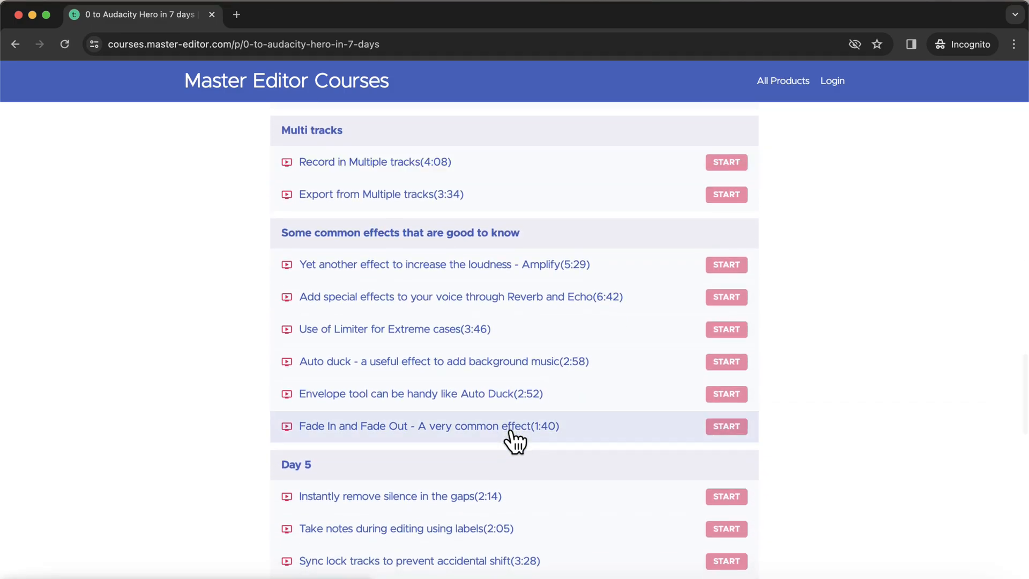
click(15, 44)
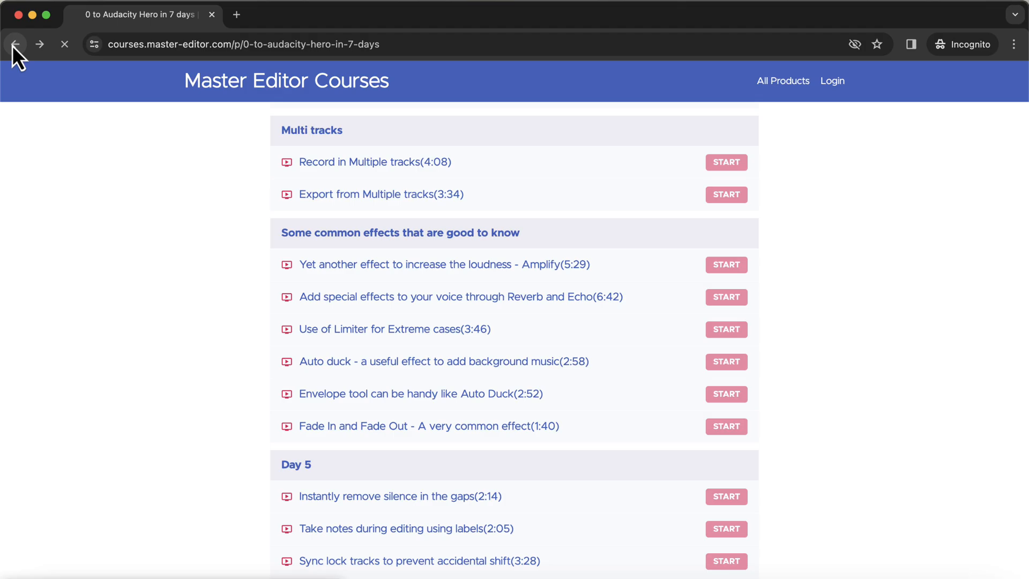
click(15, 44)
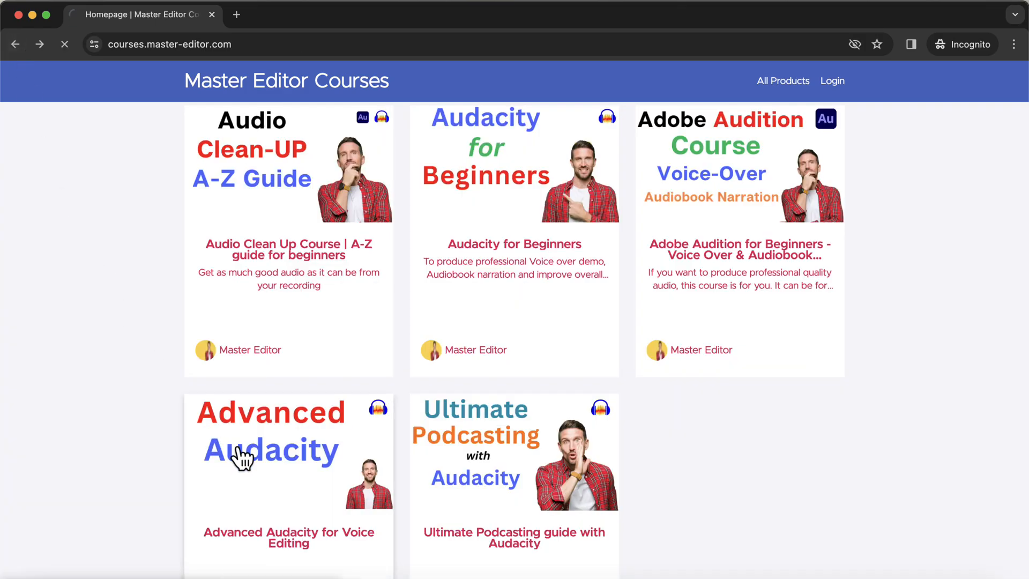
- Open the Advanced Audacity for Voice Editing curriculum, then the $97 Audacity Course Bundle tab
click(270, 450)
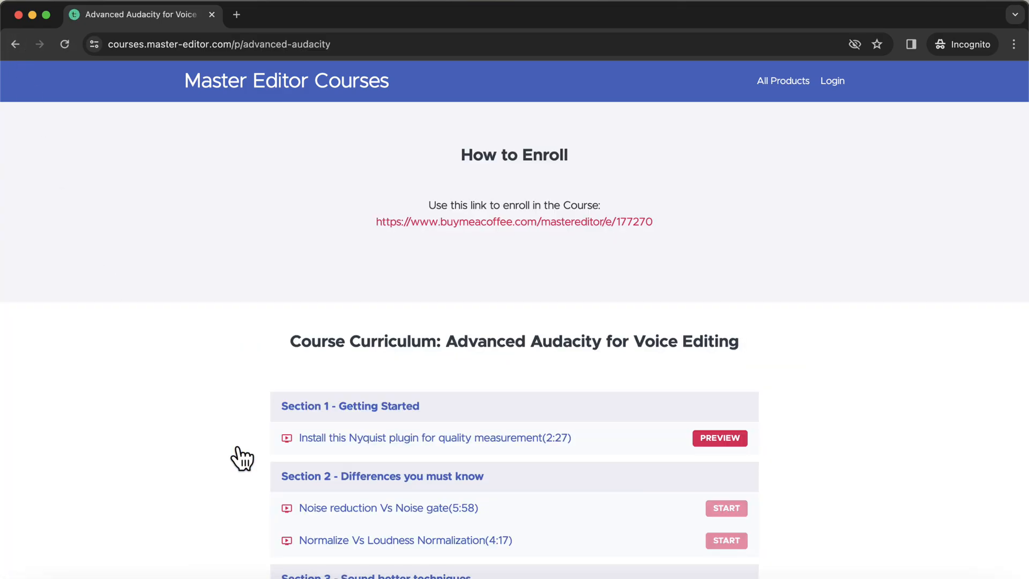
scroll(down, 3)
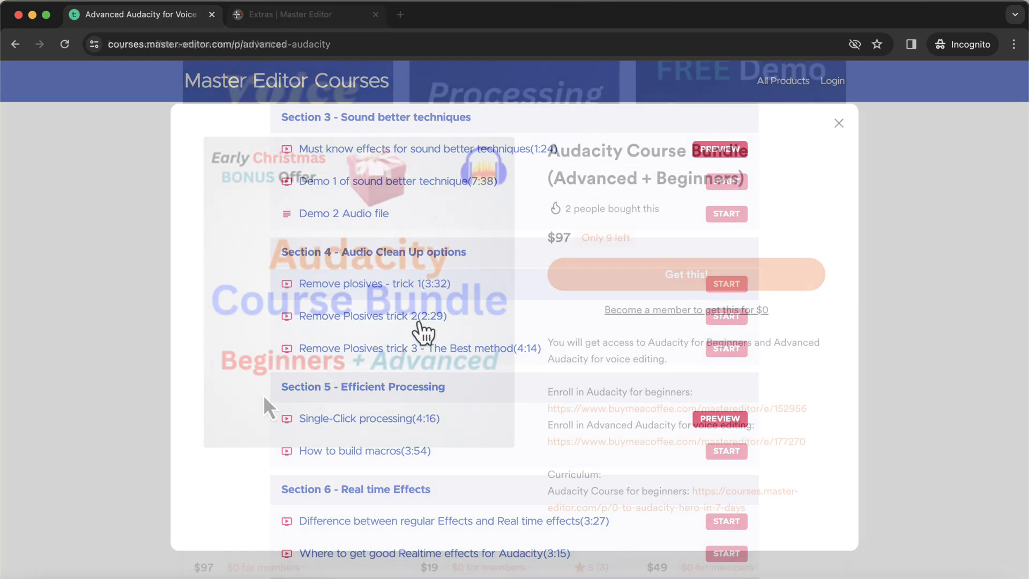
click(305, 15)
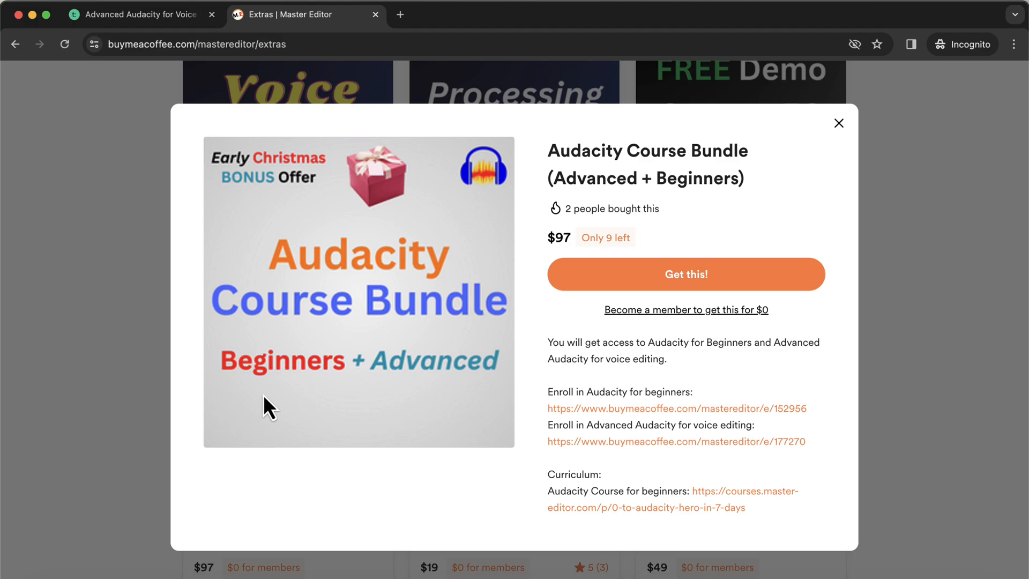
mouse_move(534, 422)
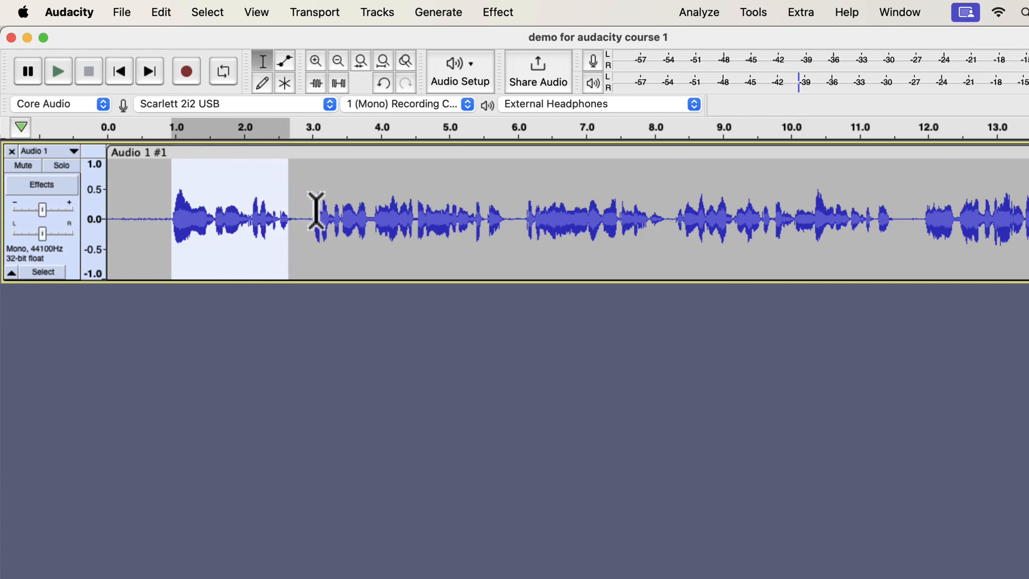
- Drag across the waveform to highlight a stretch of the recording
drag(318, 214, 486, 213)
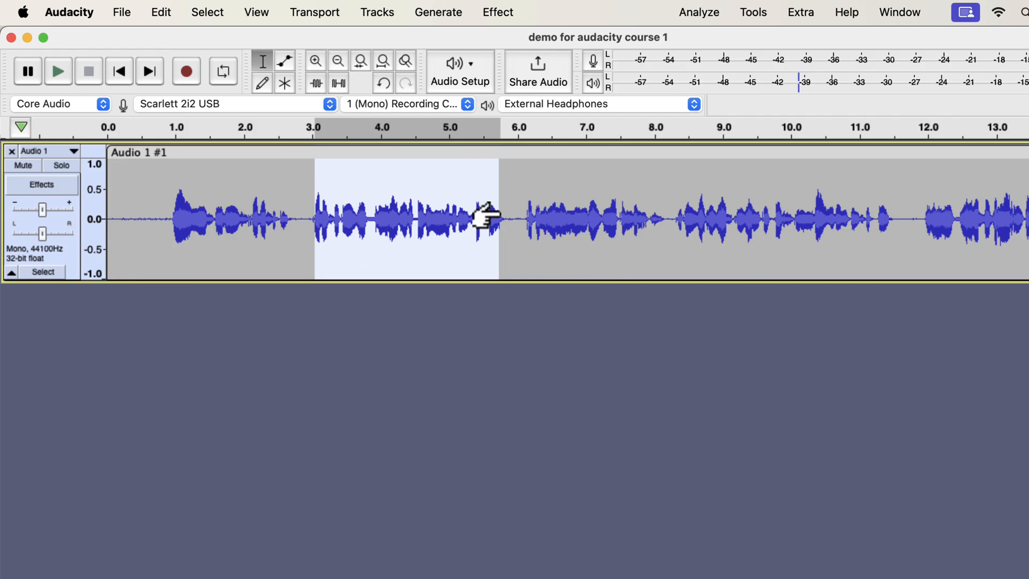
mouse_move(341, 210)
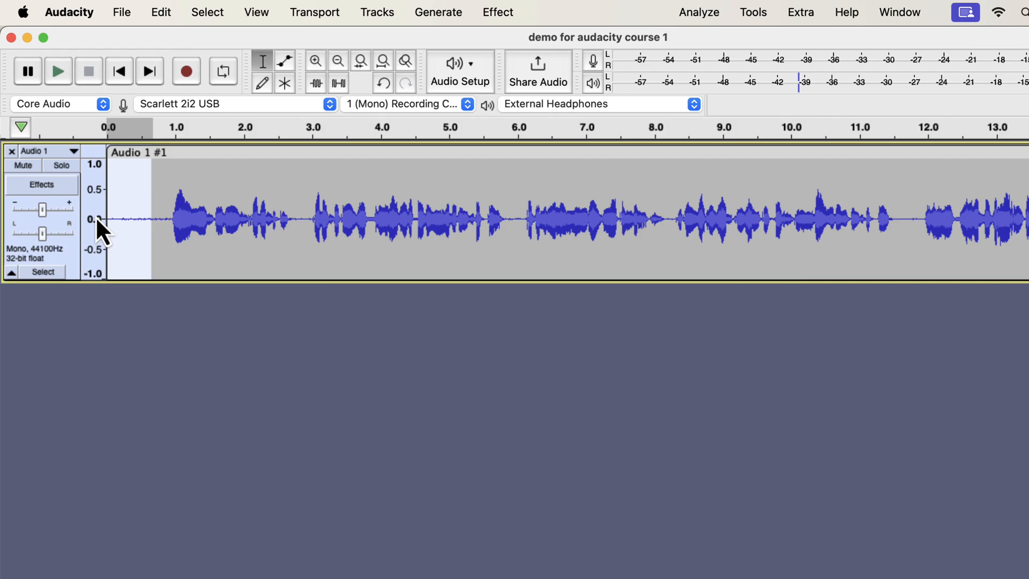
- Open Noise Reduction from the Effect menu for the selected noise sample
click(497, 12)
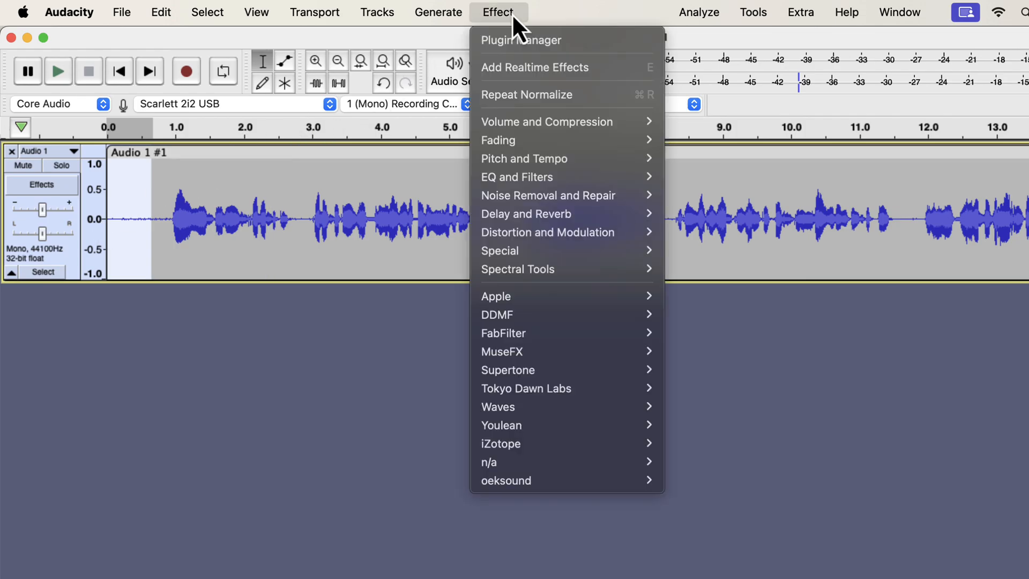
mouse_move(547, 195)
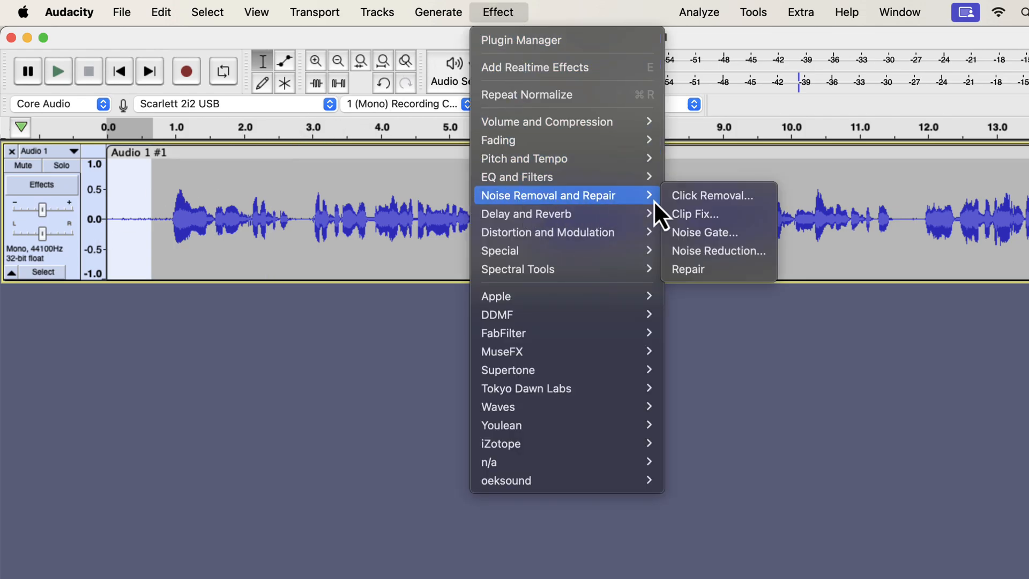
click(717, 250)
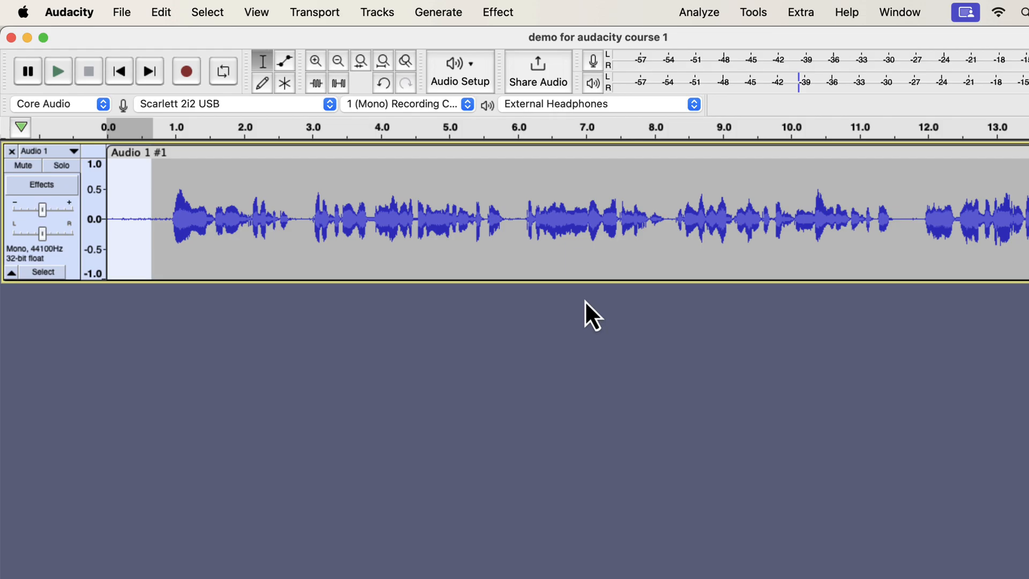
- Select the entire voice track and open the Effect menu
click(315, 217)
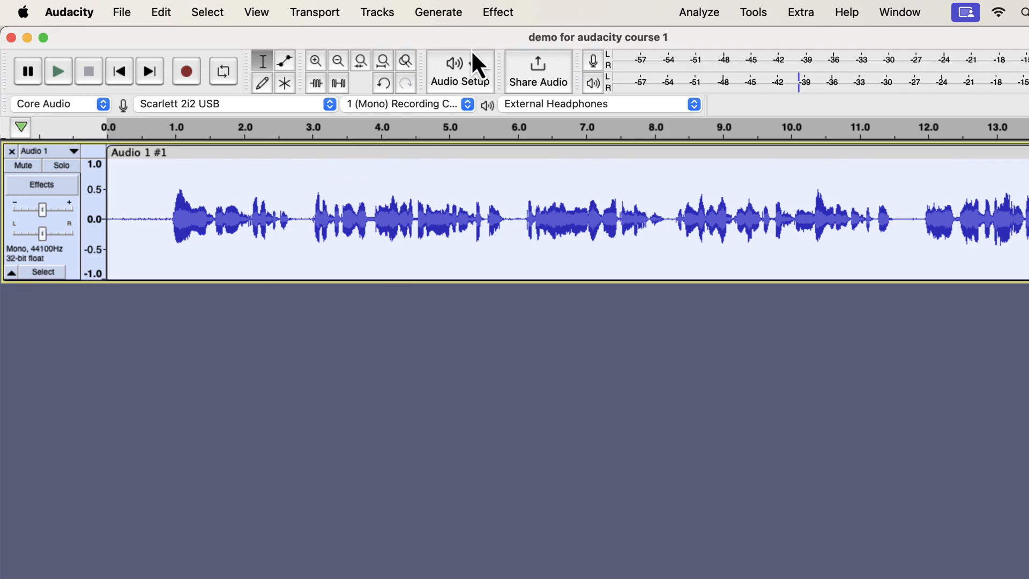
click(497, 12)
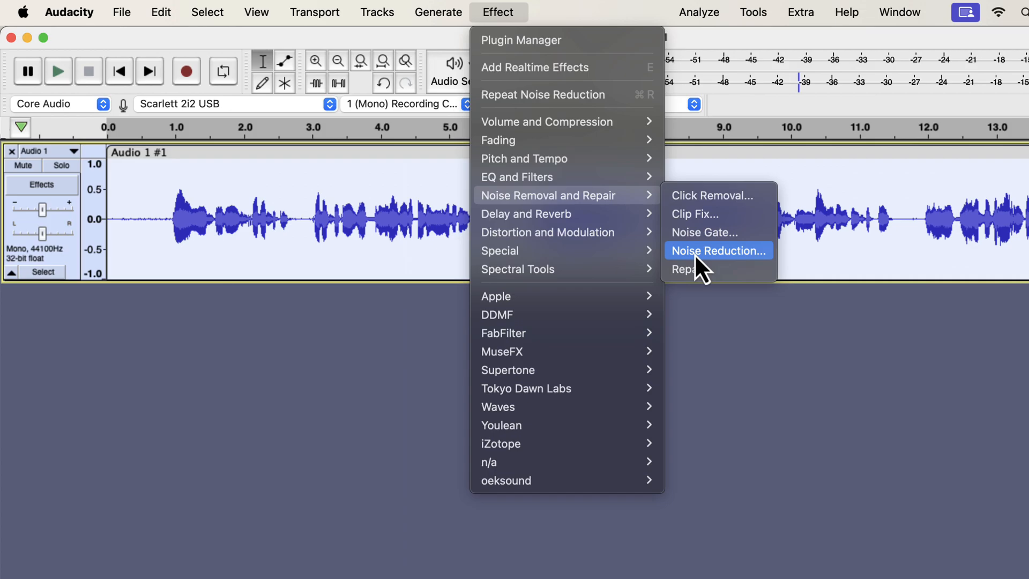
- Open Noise Reduction, try 6 dB reduction, and raise smoothing to 5 bands
click(716, 251)
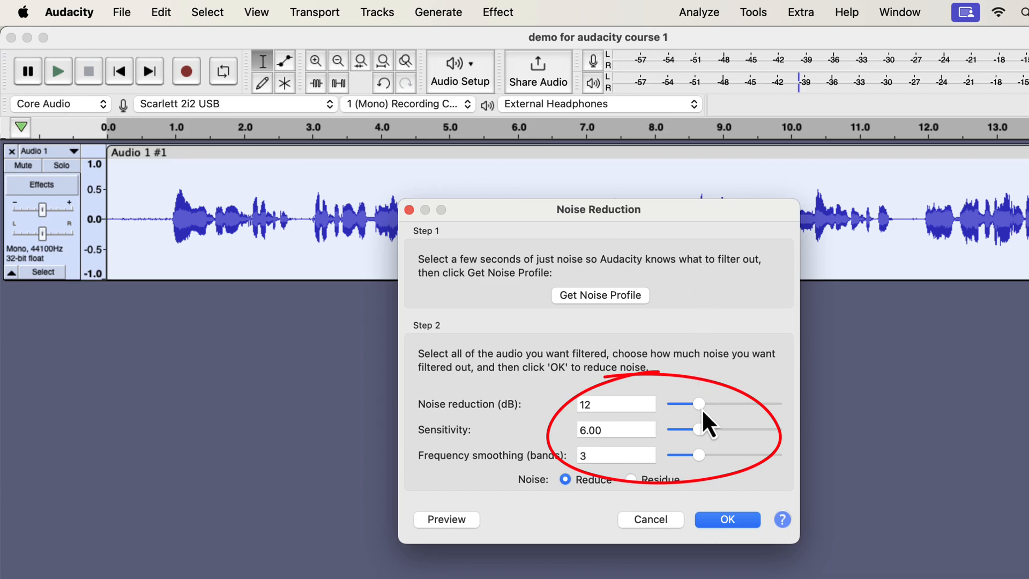
drag(701, 403, 696, 403)
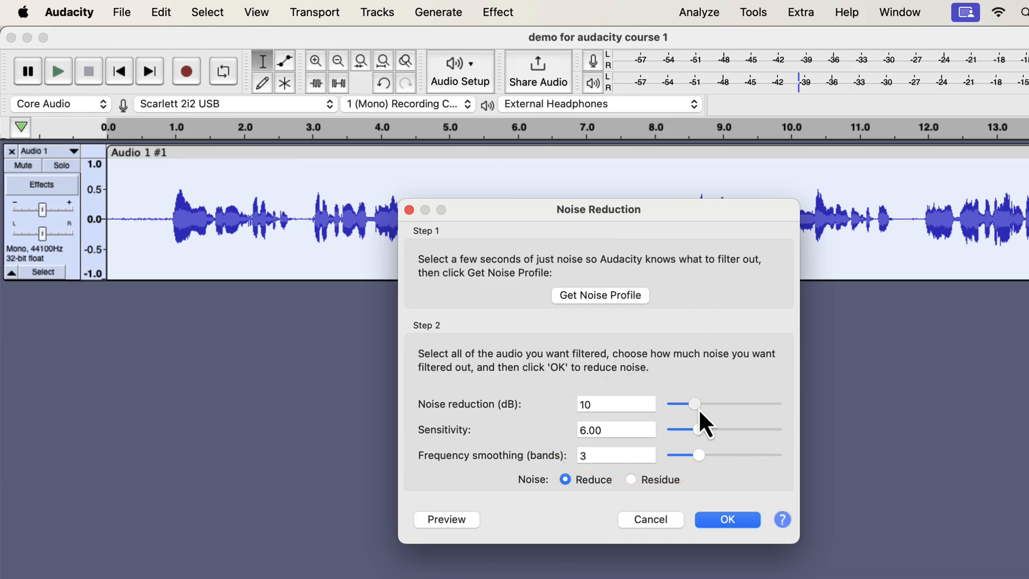
drag(695, 403, 686, 404)
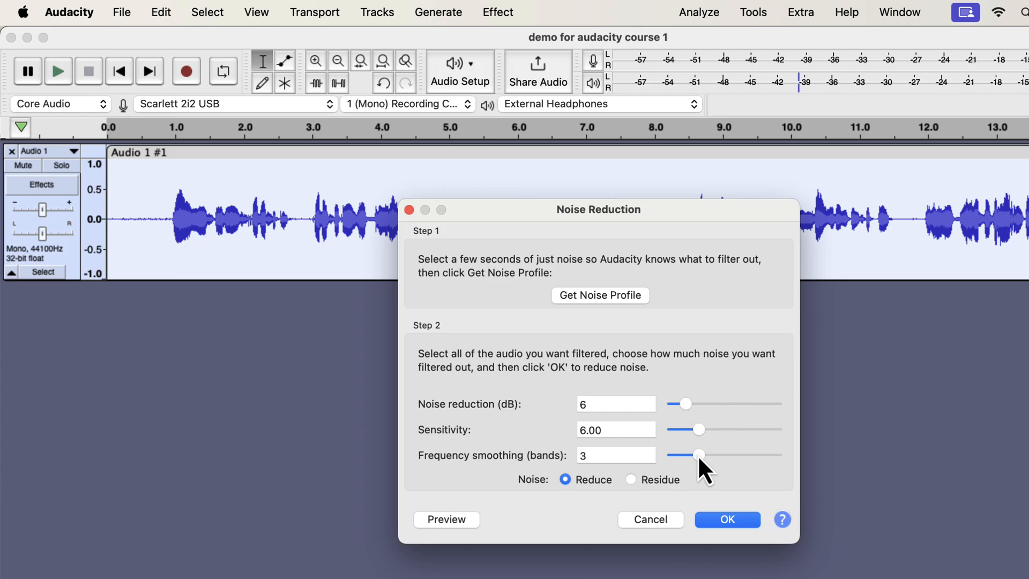
drag(698, 454, 715, 454)
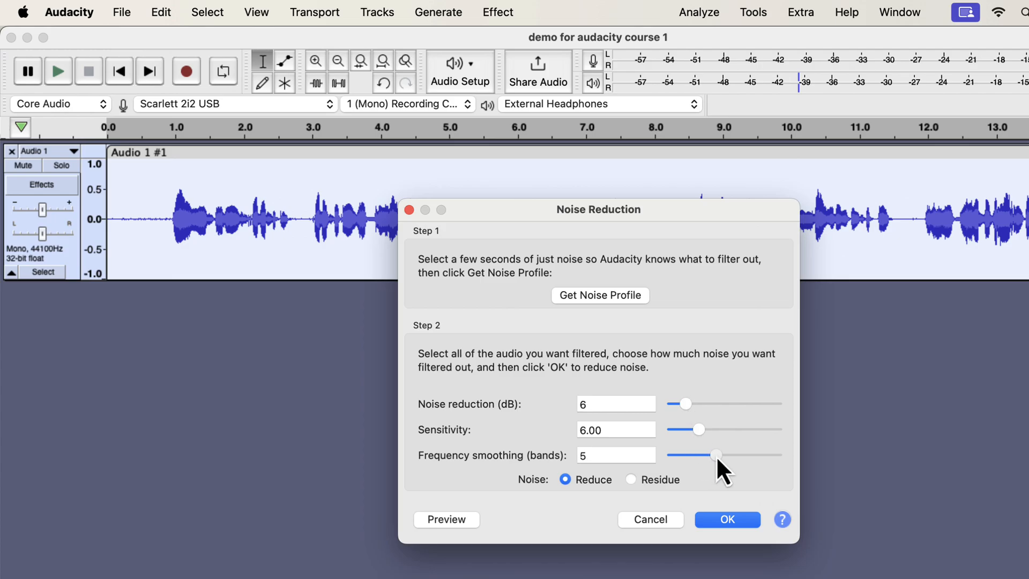
- Apply noise reduction with 6 smoothing bands and 12 dB reduction
drag(713, 454, 724, 454)
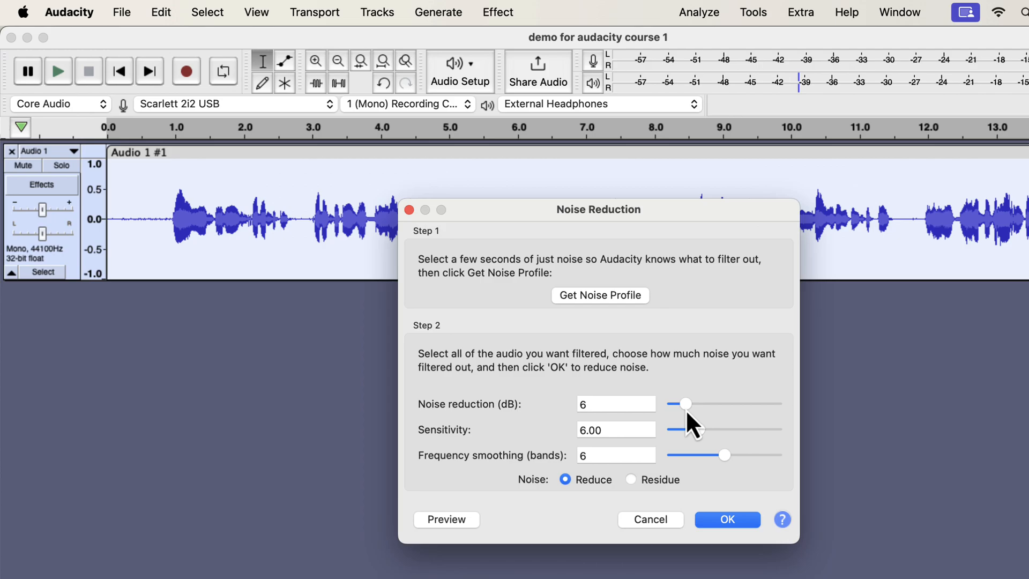
drag(686, 403, 696, 404)
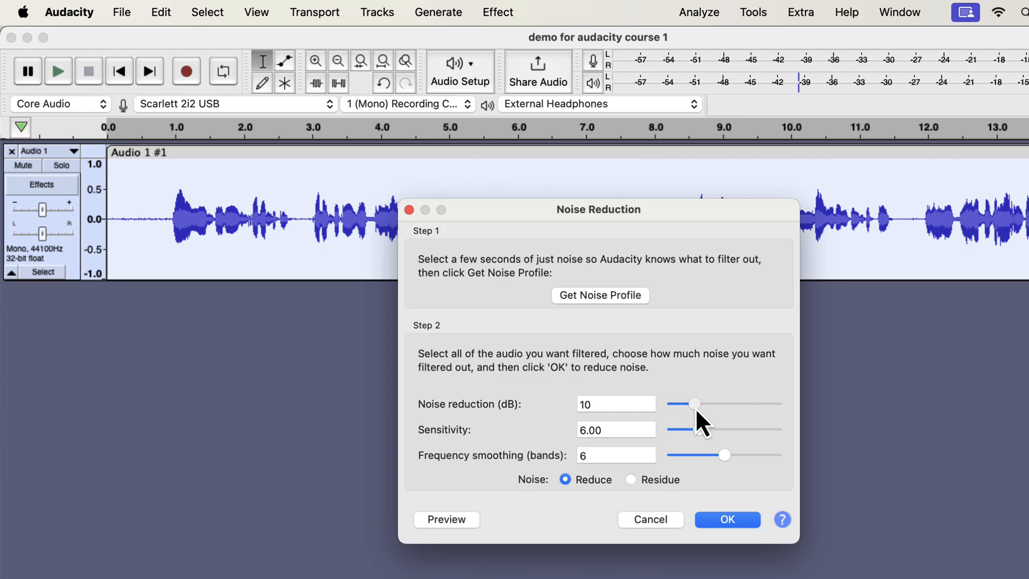
drag(695, 404, 700, 403)
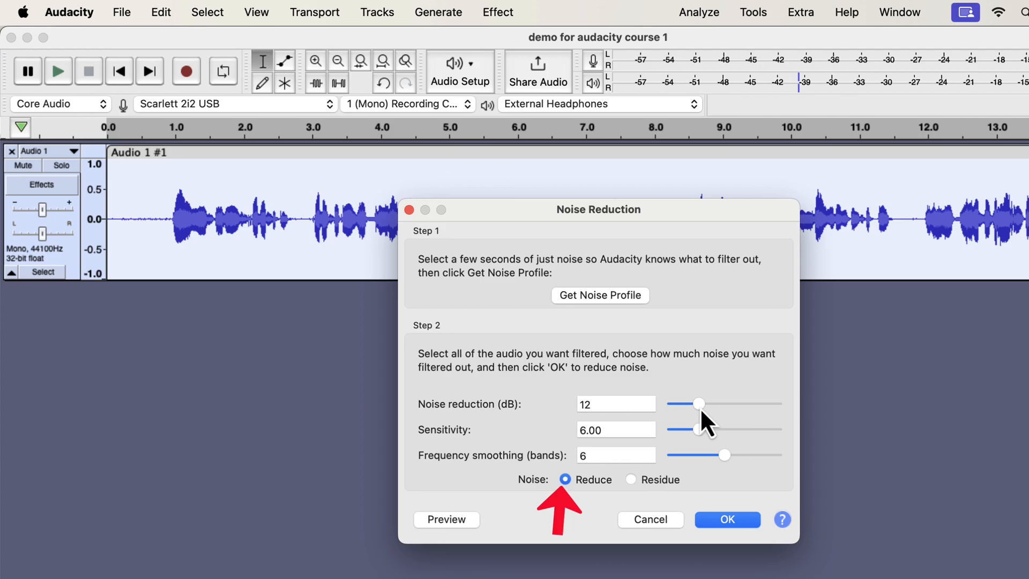
click(725, 519)
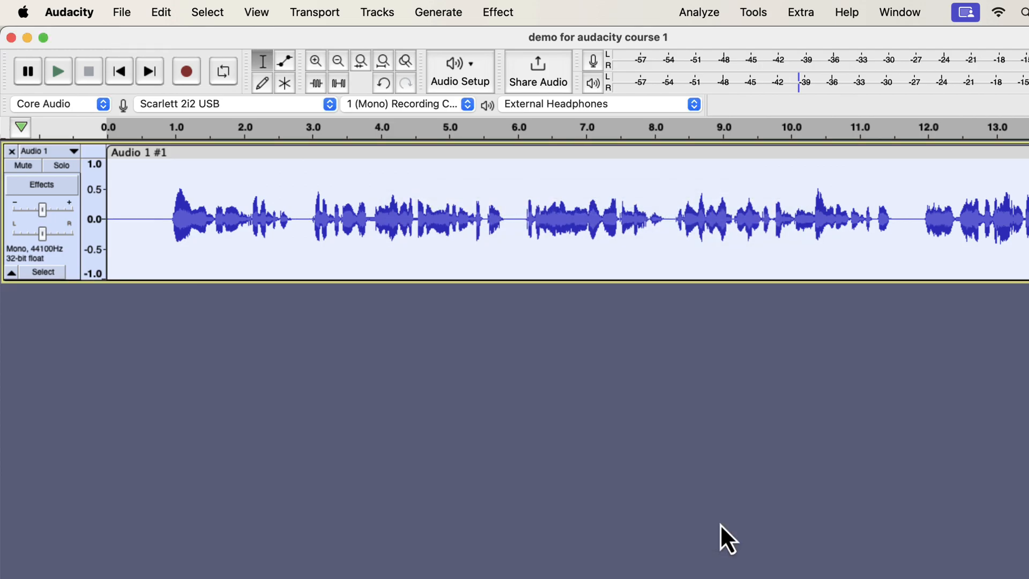
- Play back the noise-reduced recording and open the Effect menu
click(160, 219)
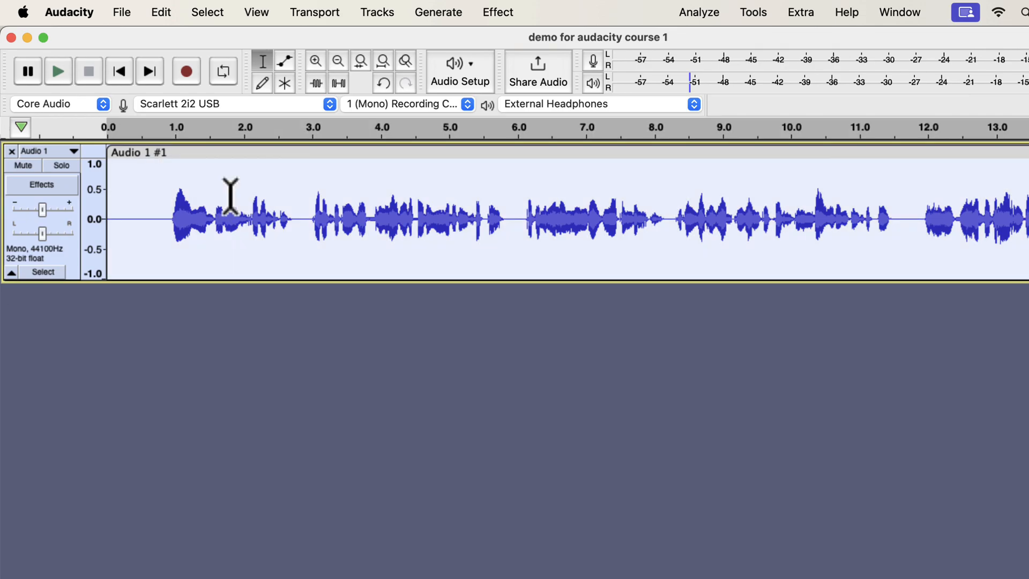
click(498, 12)
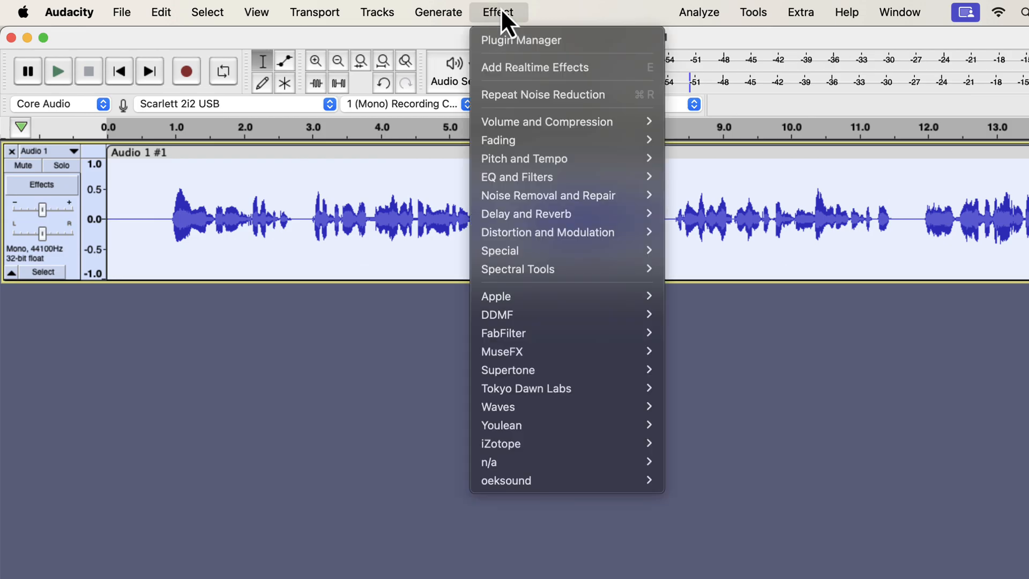
mouse_move(547, 177)
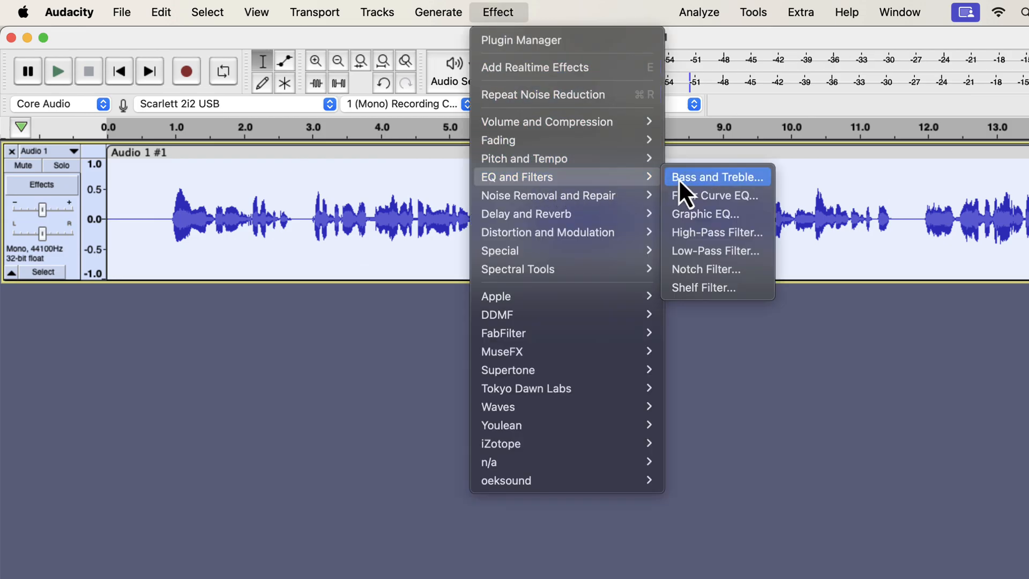
mouse_move(709, 195)
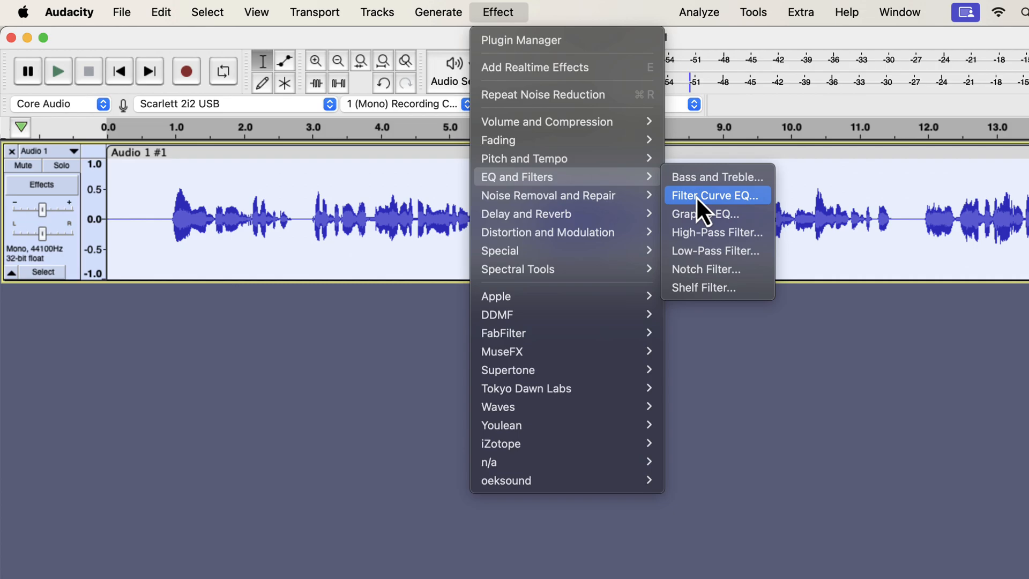
- Open Filter Curve EQ and its presets menu
click(716, 195)
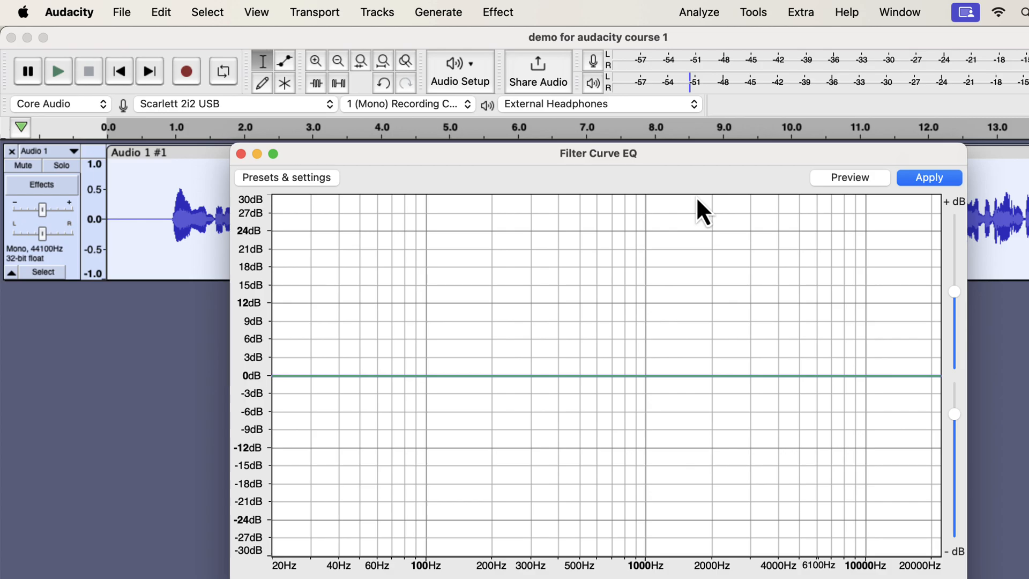
click(286, 178)
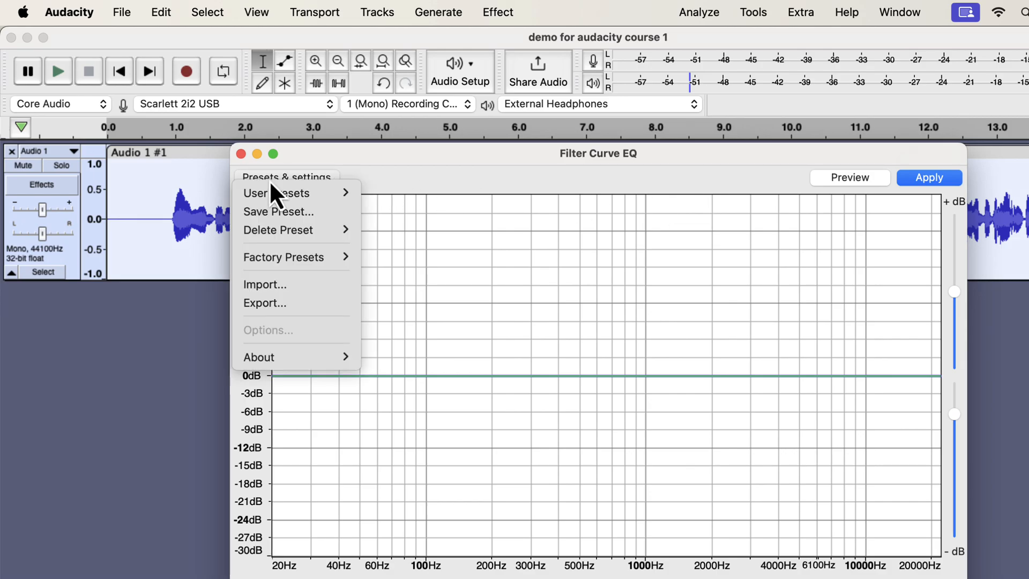
mouse_move(284, 257)
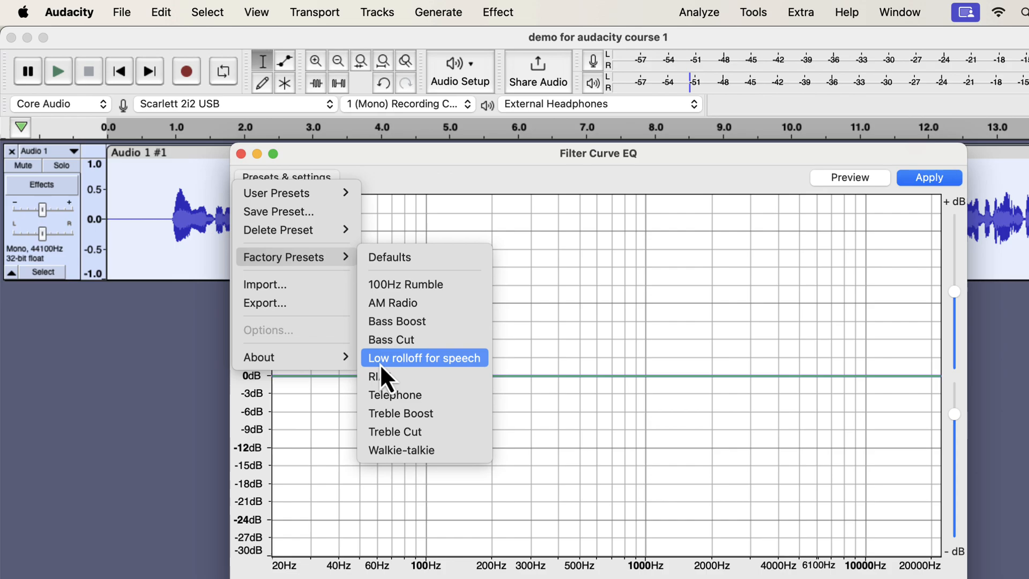
mouse_move(472, 378)
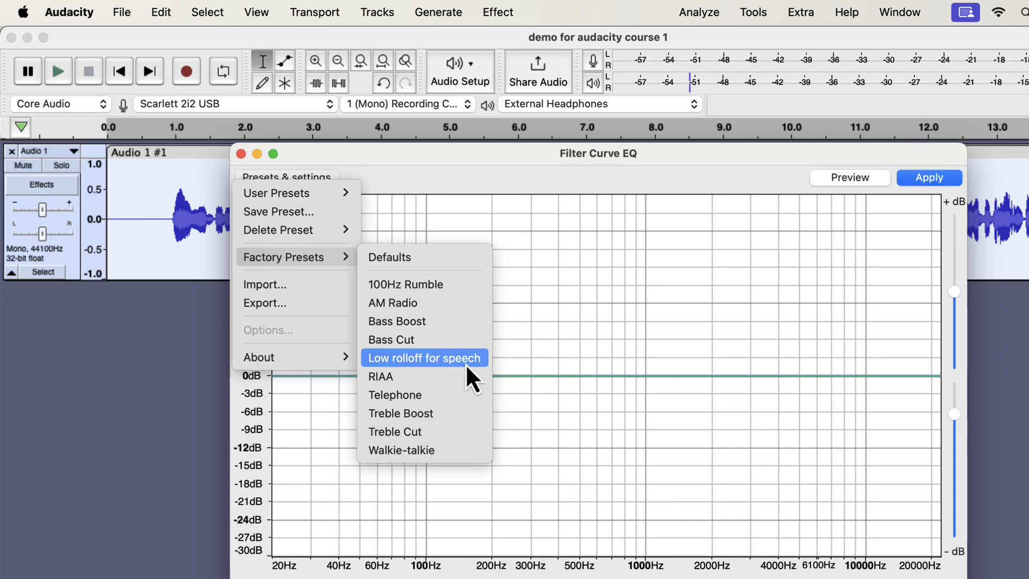
- Load the Low rolloff for speech preset and fine-tune its low-cut point
click(424, 357)
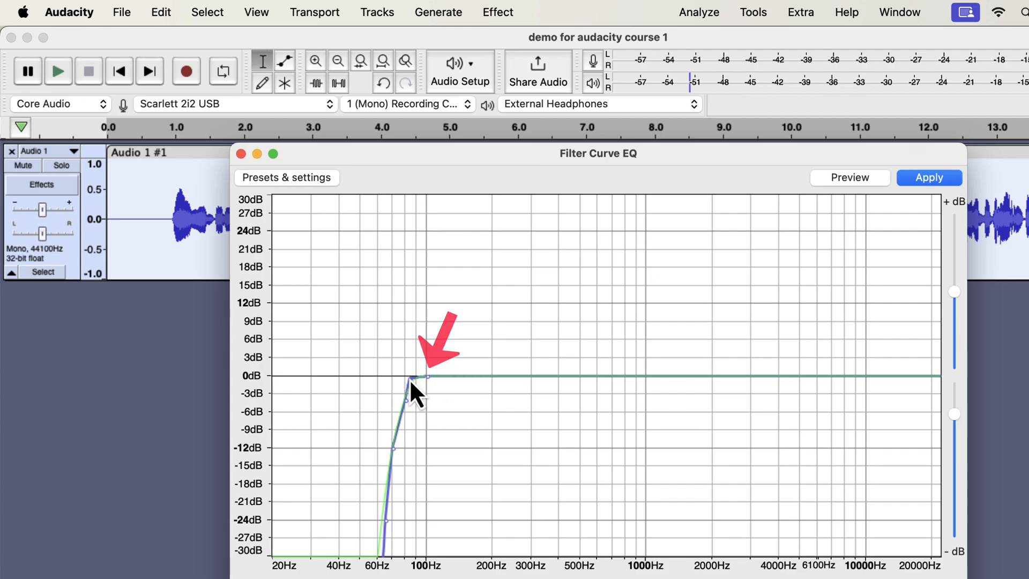
drag(420, 380, 407, 416)
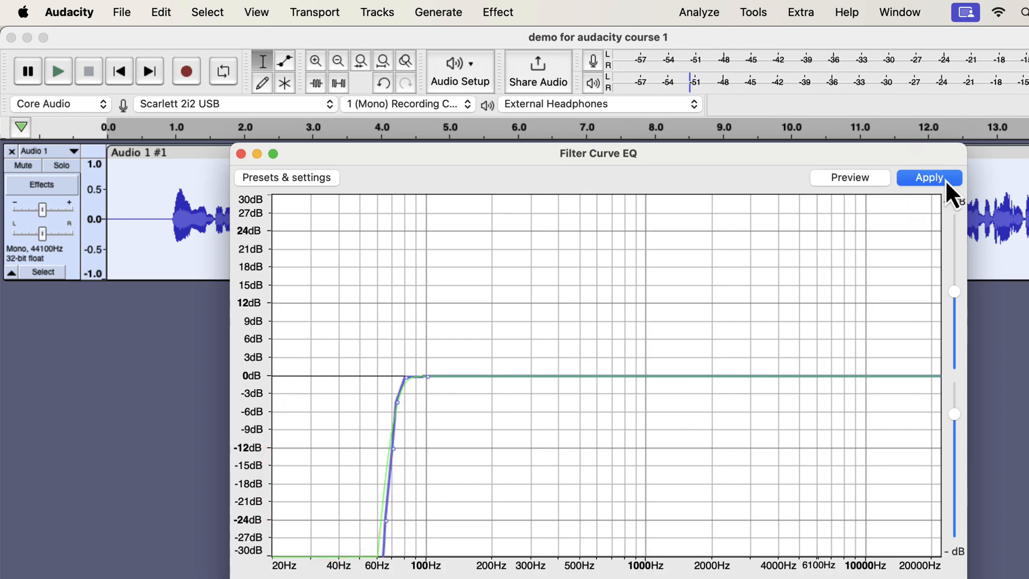
- Apply the low-rolloff EQ, then dismiss the $97 custom EQ offer in the shop
click(927, 177)
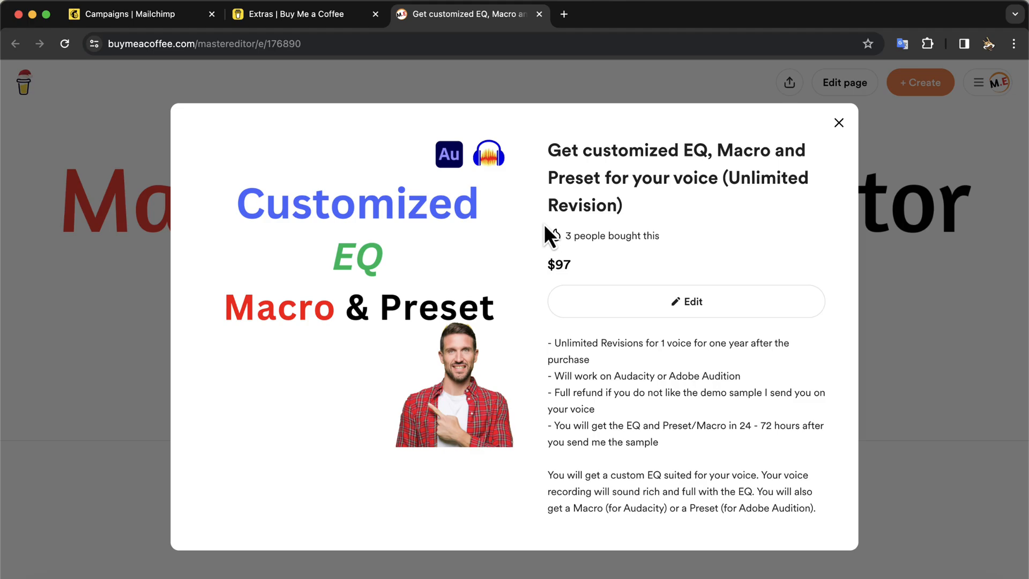
click(837, 122)
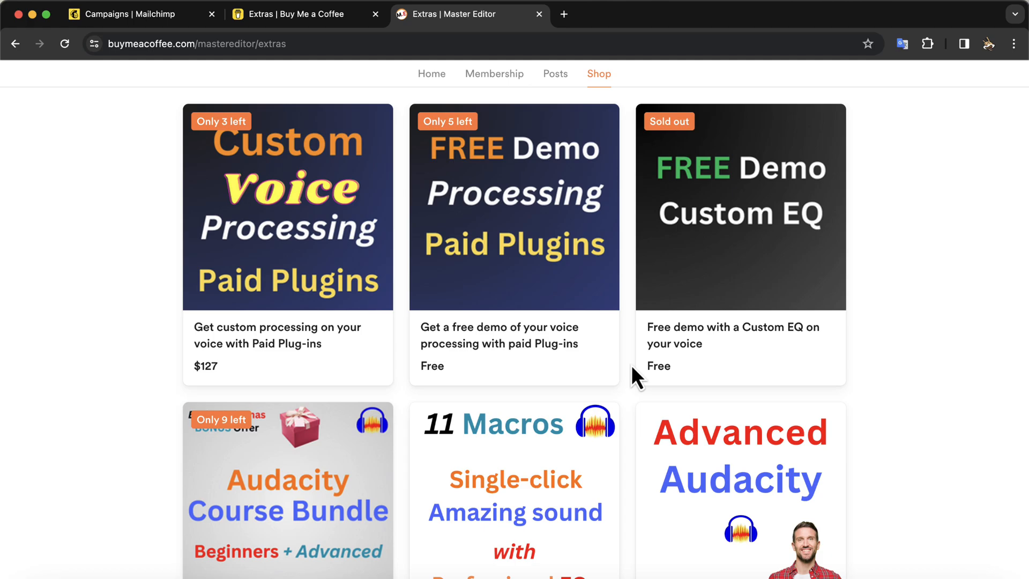
scroll(down, 3)
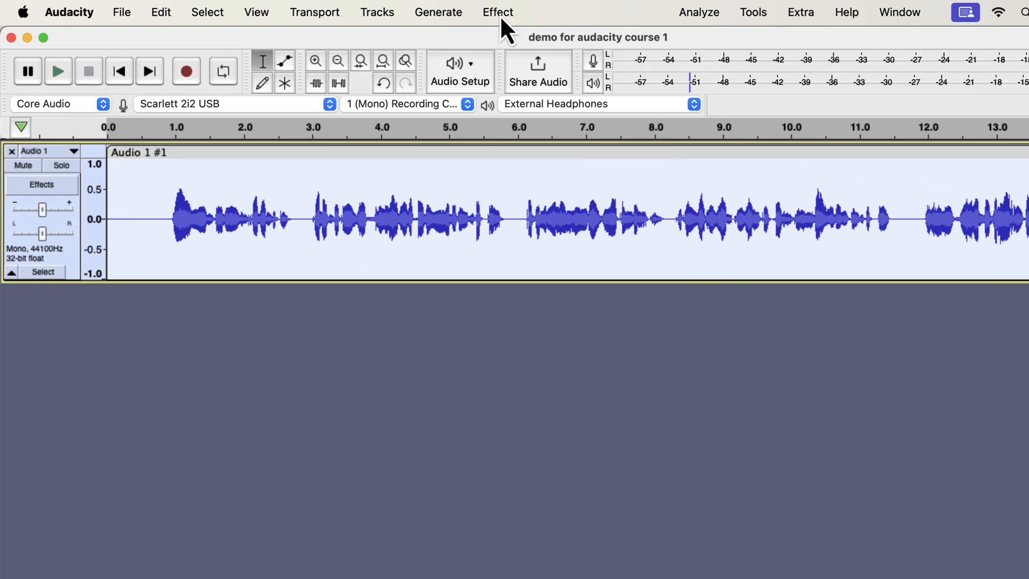
- Open the Compressor effect from the Effect menu's Volume and Compression group
click(497, 12)
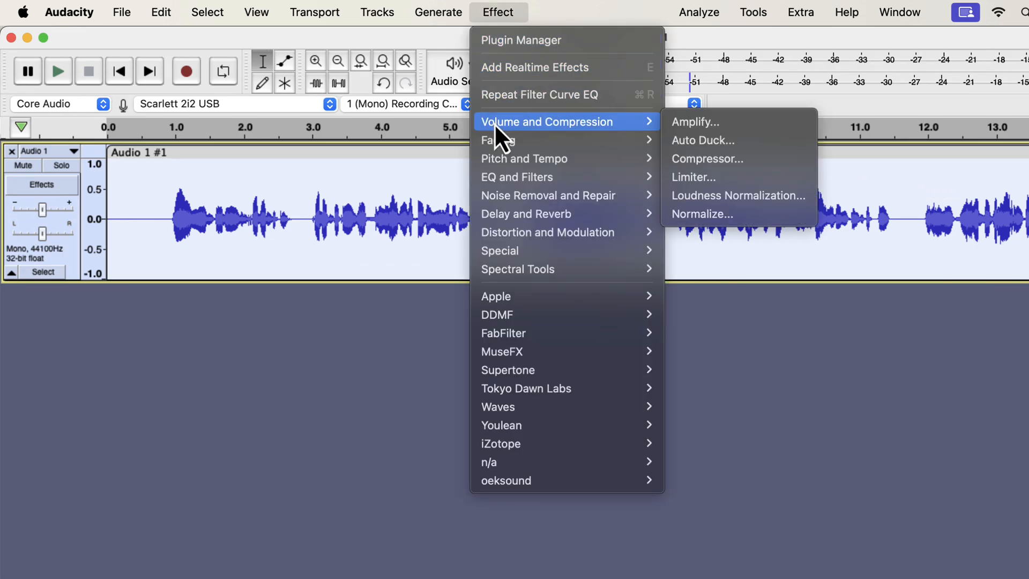
mouse_move(739, 158)
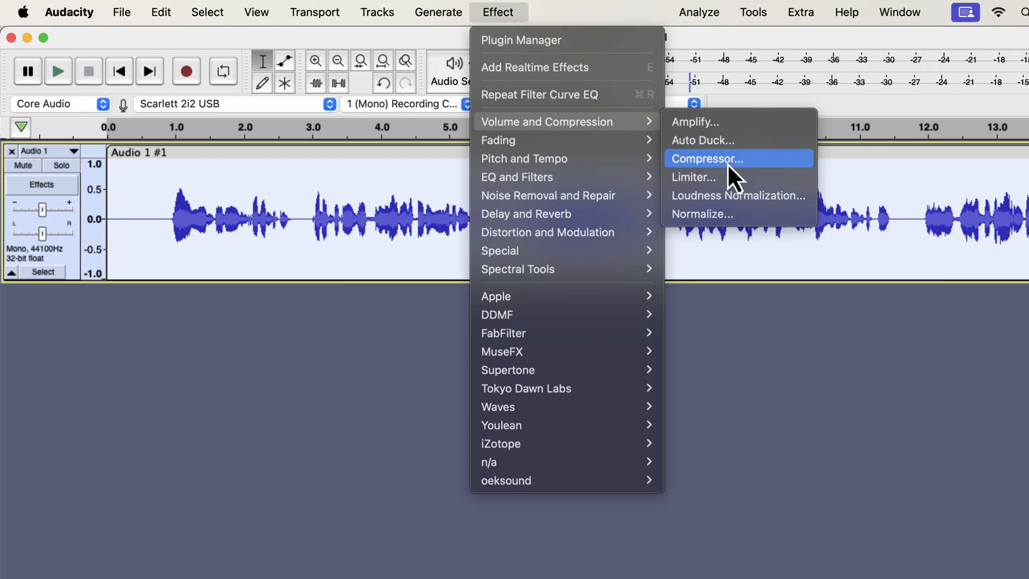
mouse_move(780, 187)
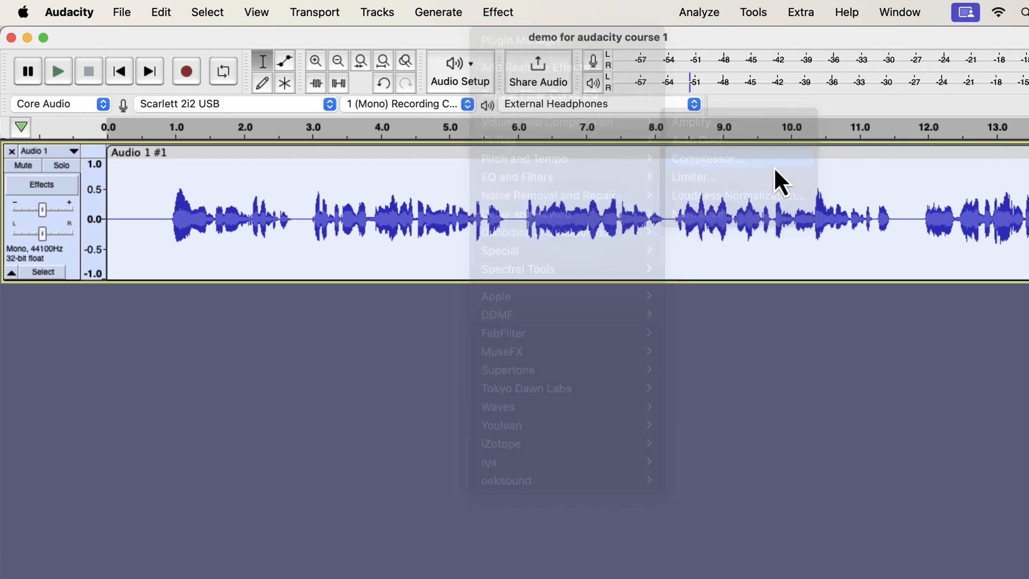
click(703, 158)
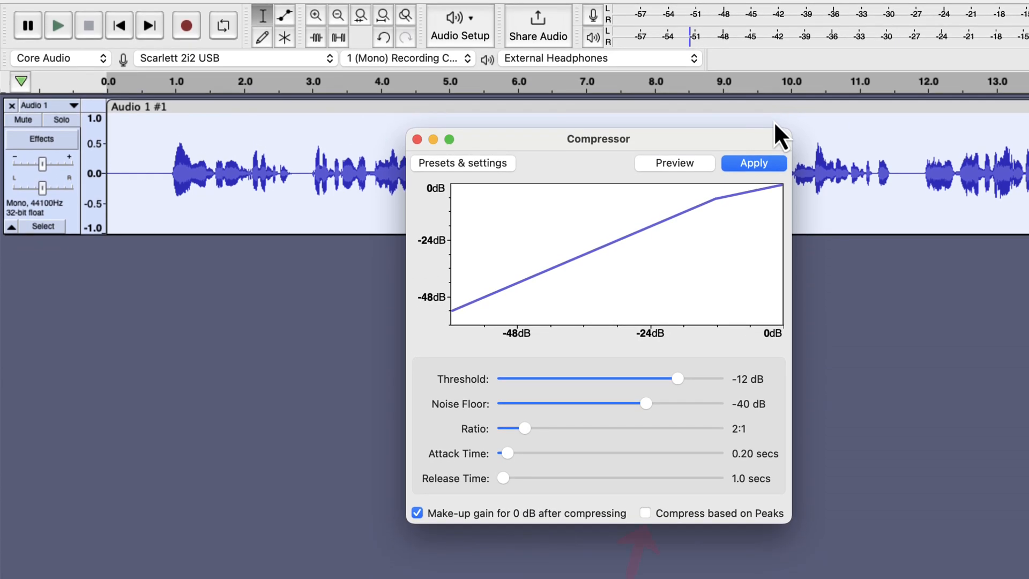
- Enable Compress based on Peaks and set the threshold to -15 dB
click(646, 513)
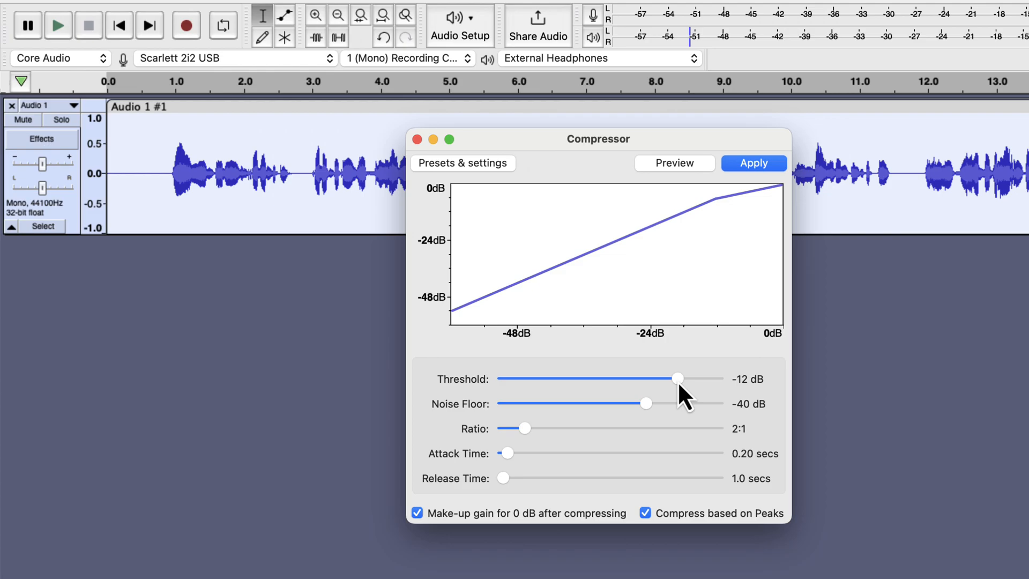
drag(678, 379, 687, 379)
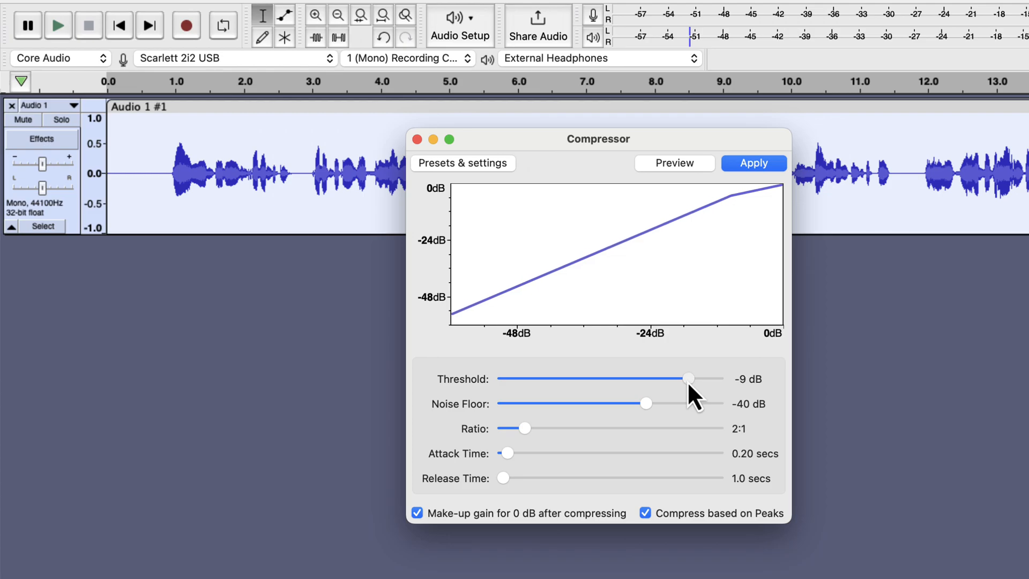
drag(687, 379, 689, 378)
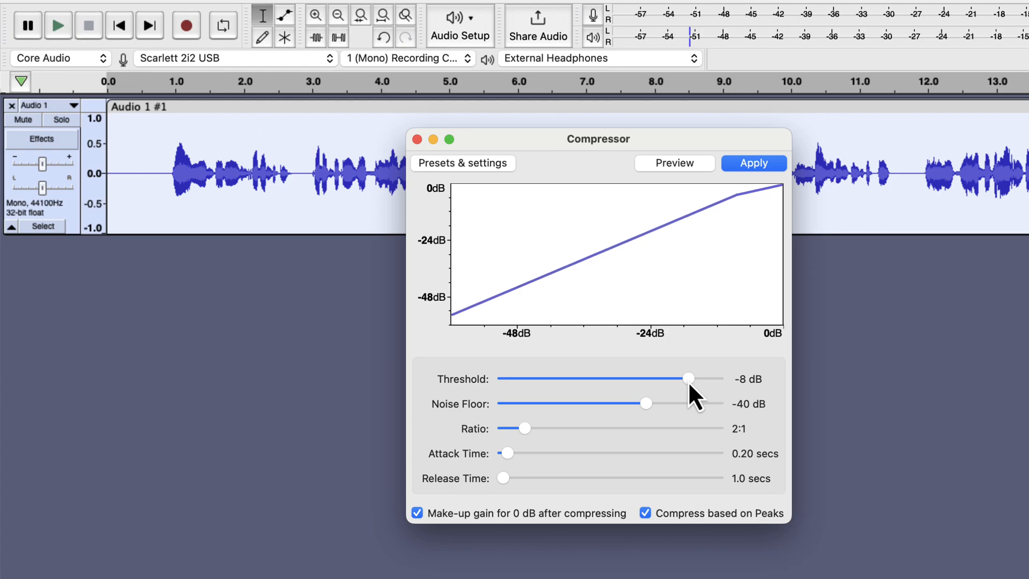
drag(688, 378, 667, 379)
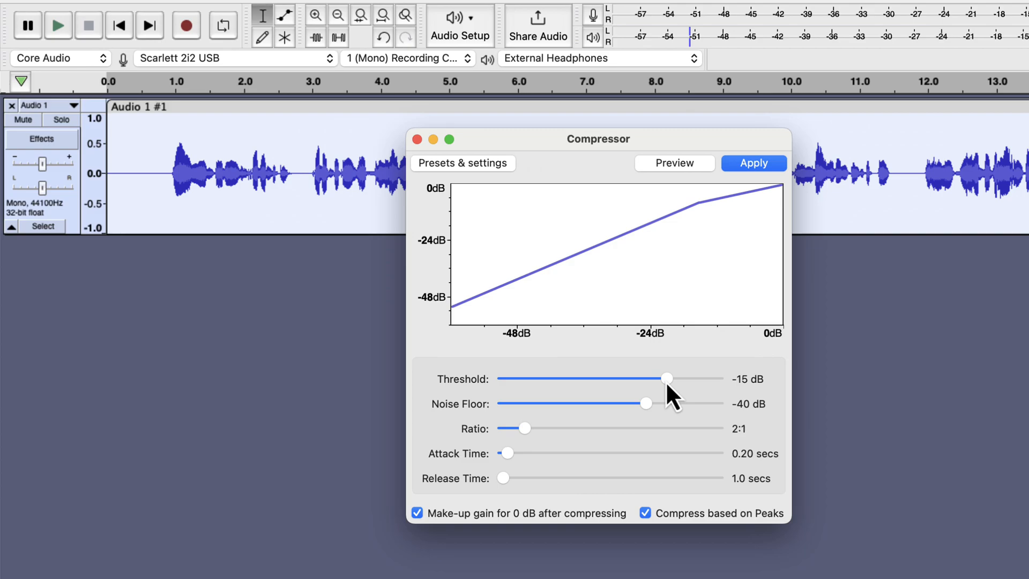
mouse_move(665, 424)
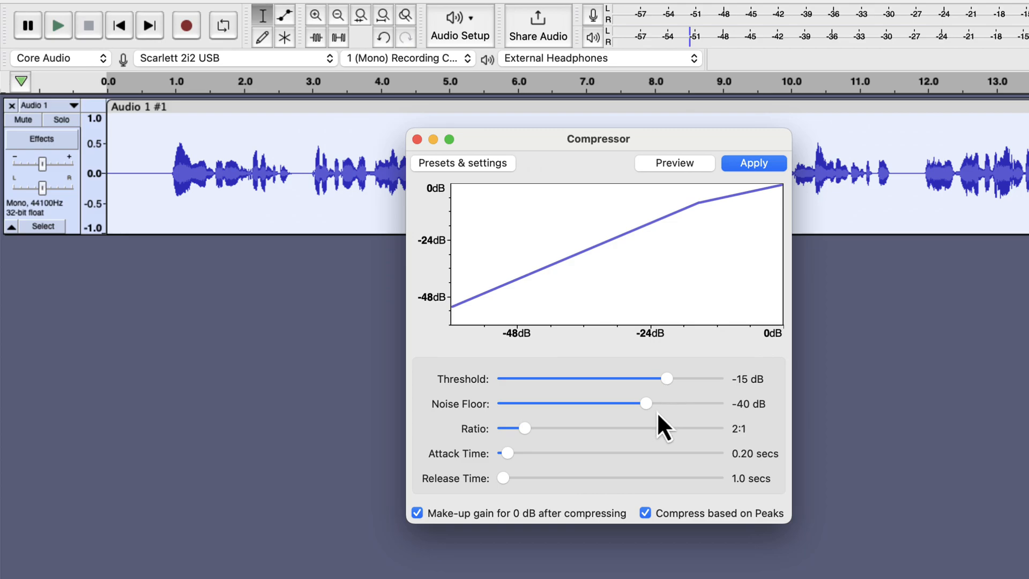
mouse_move(541, 446)
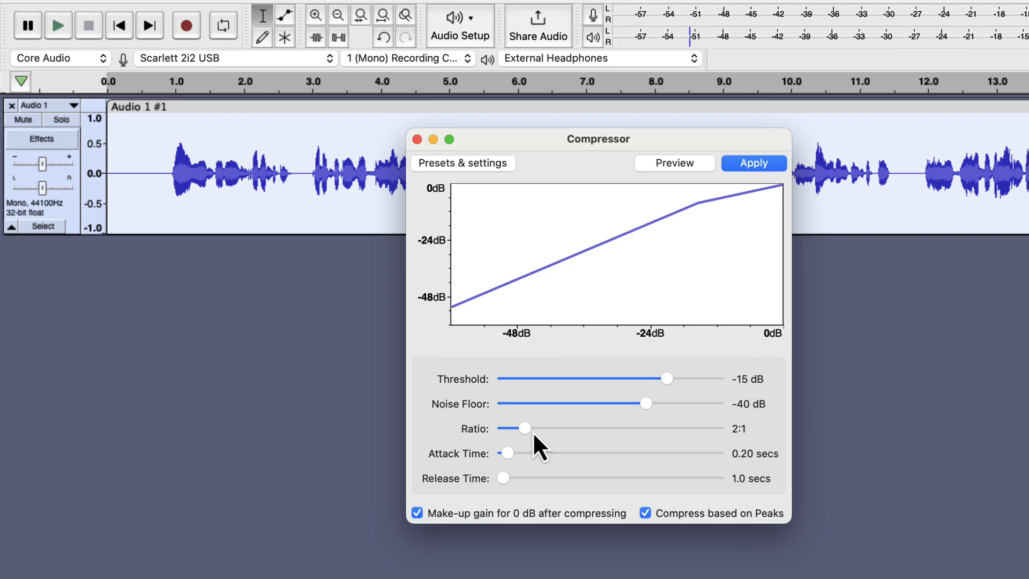
mouse_move(532, 446)
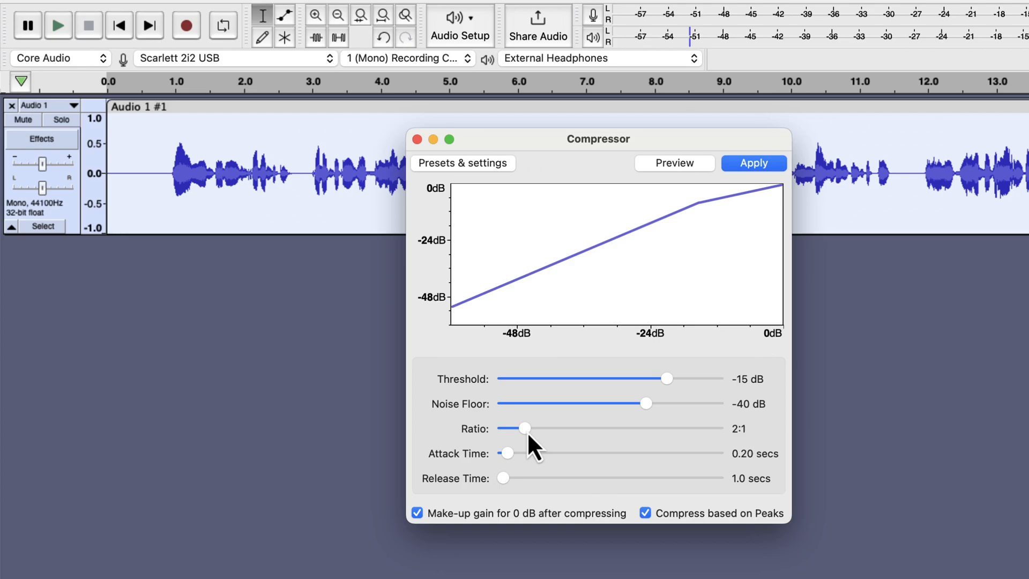
- Set the compression ratio to 3:1 and apply the compressor
drag(525, 428, 531, 428)
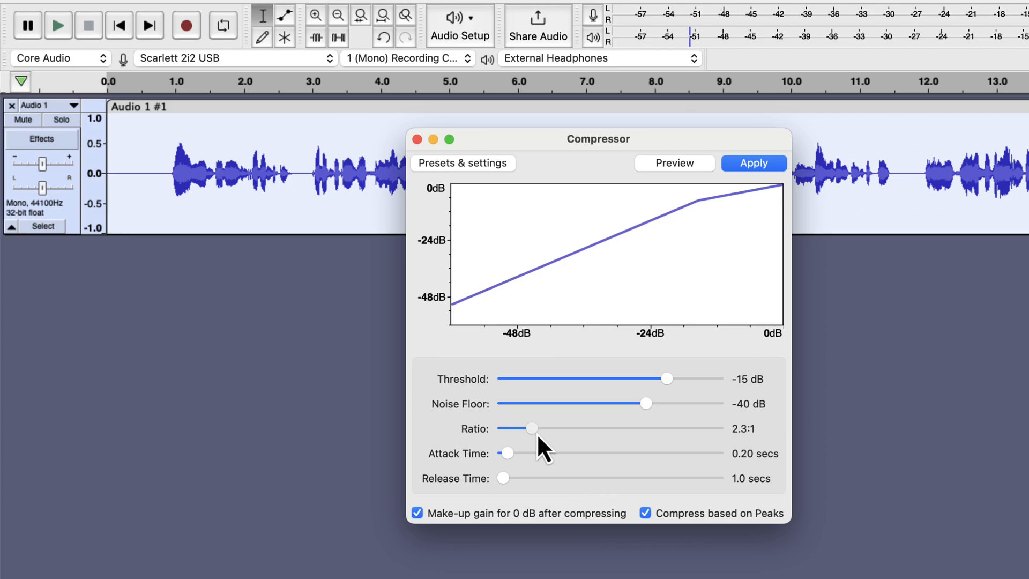
drag(532, 428, 544, 428)
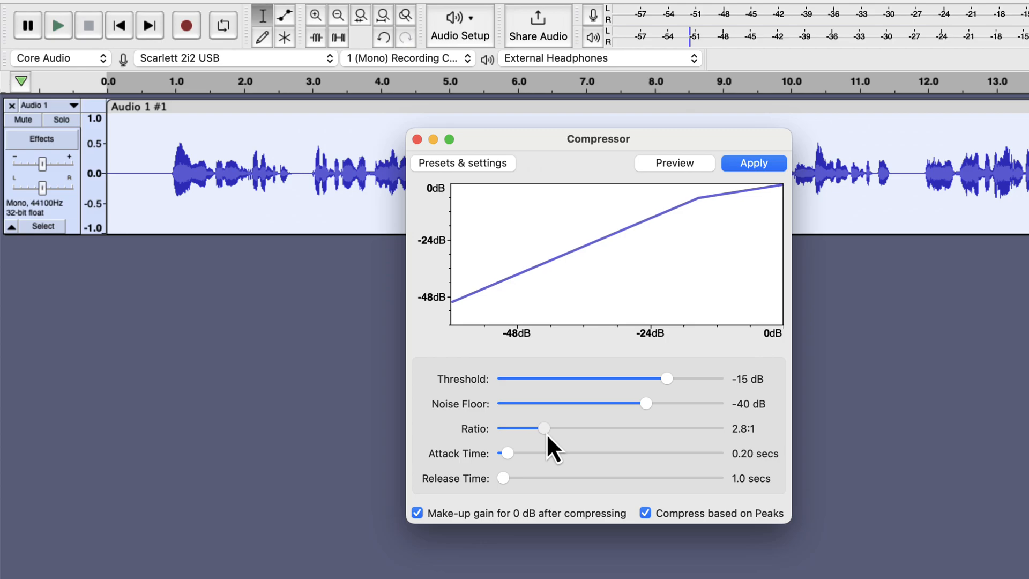
drag(542, 427, 548, 428)
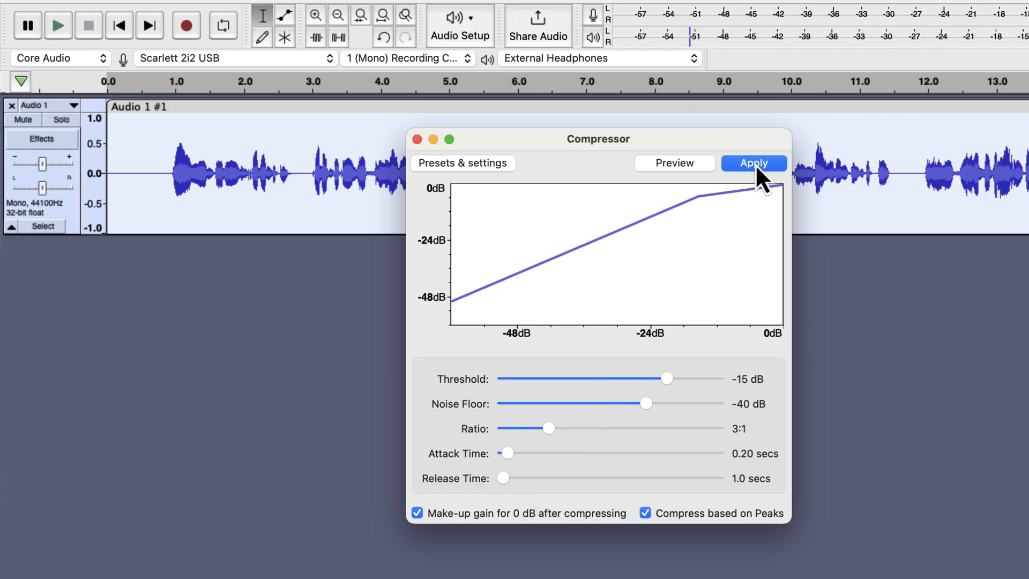
click(753, 163)
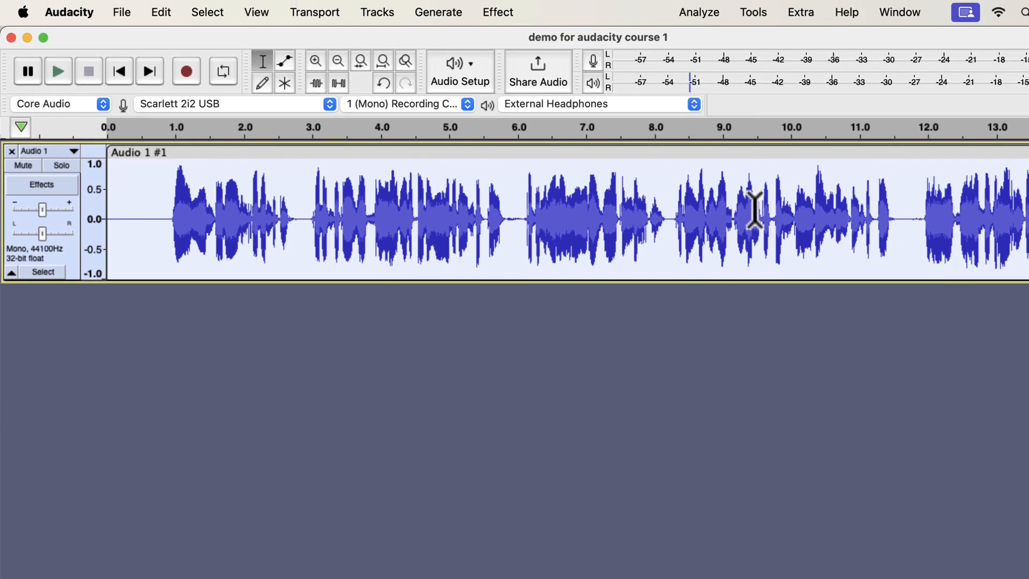
- Normalize the recording's peak amplitude to -3.0 dB
click(498, 12)
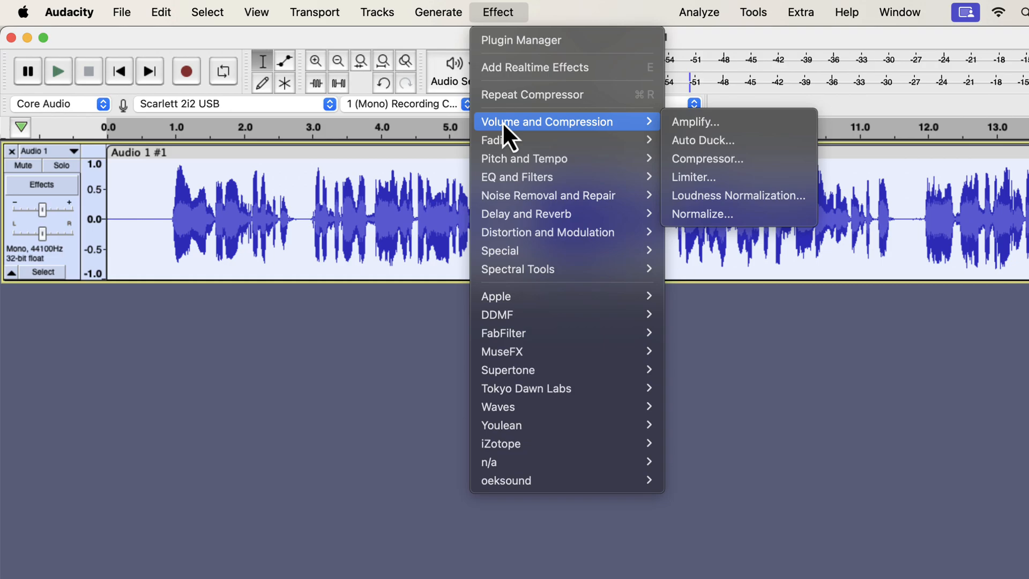
mouse_move(702, 214)
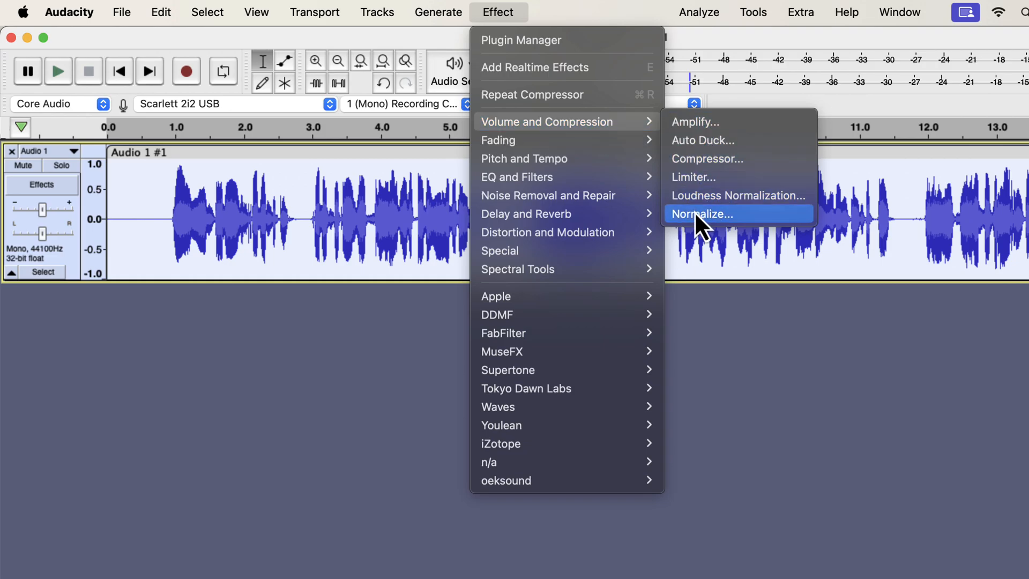
click(704, 213)
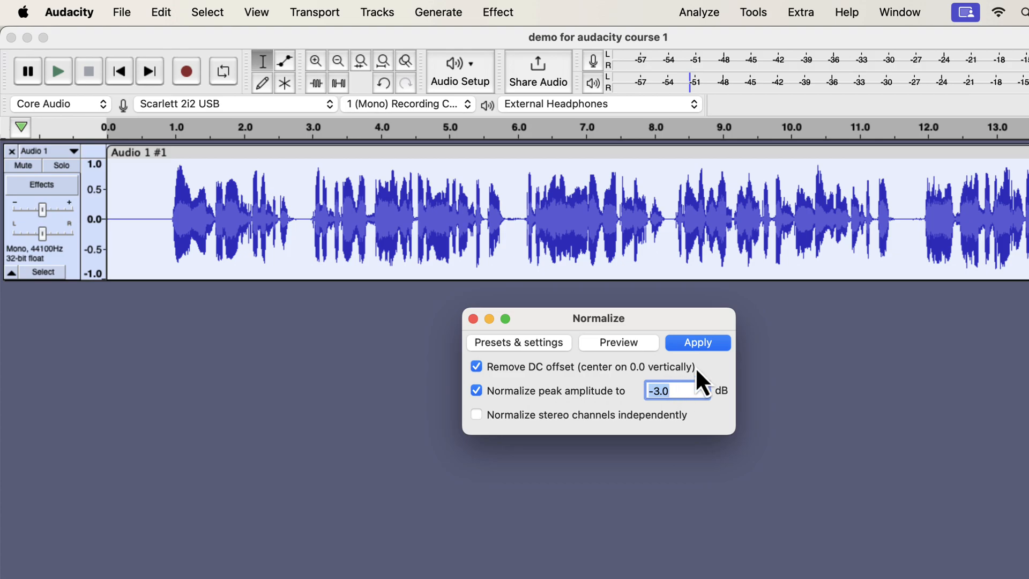
click(696, 342)
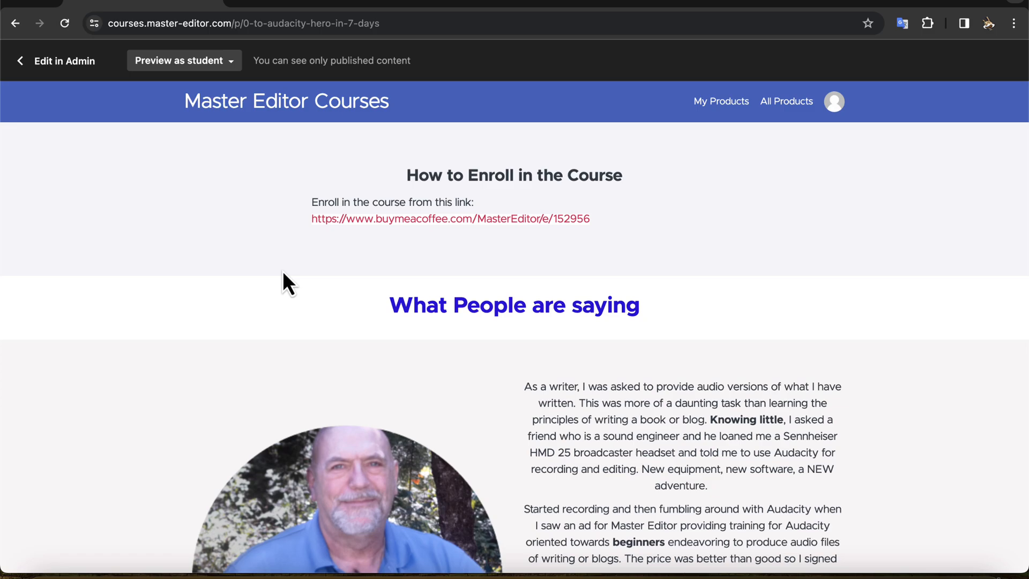
- Scroll past the course curriculum and follow the buymeacoffee.com enrol link to the $19 EQs and Macro Pack
scroll(down, 3)
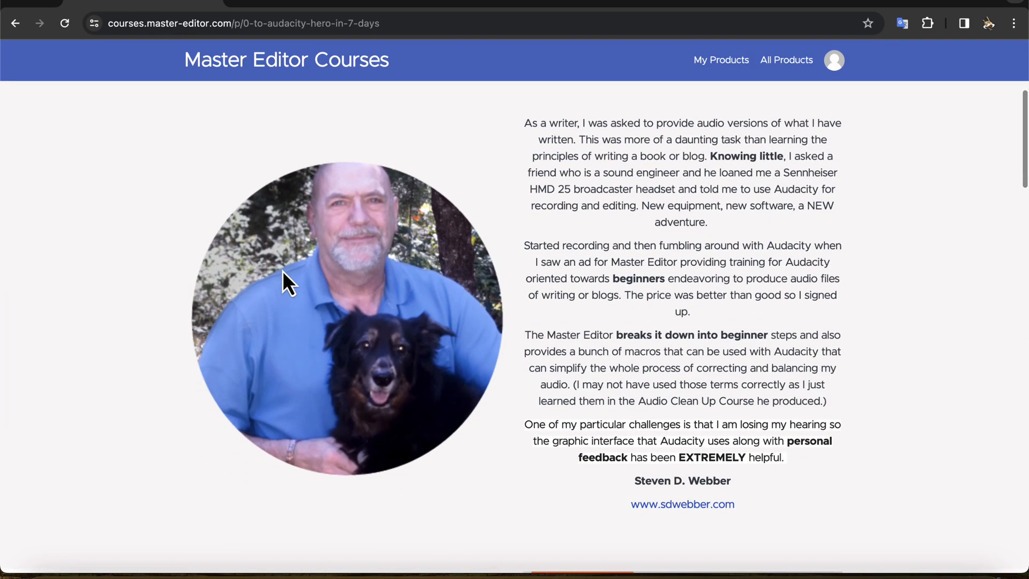
scroll(down, 3)
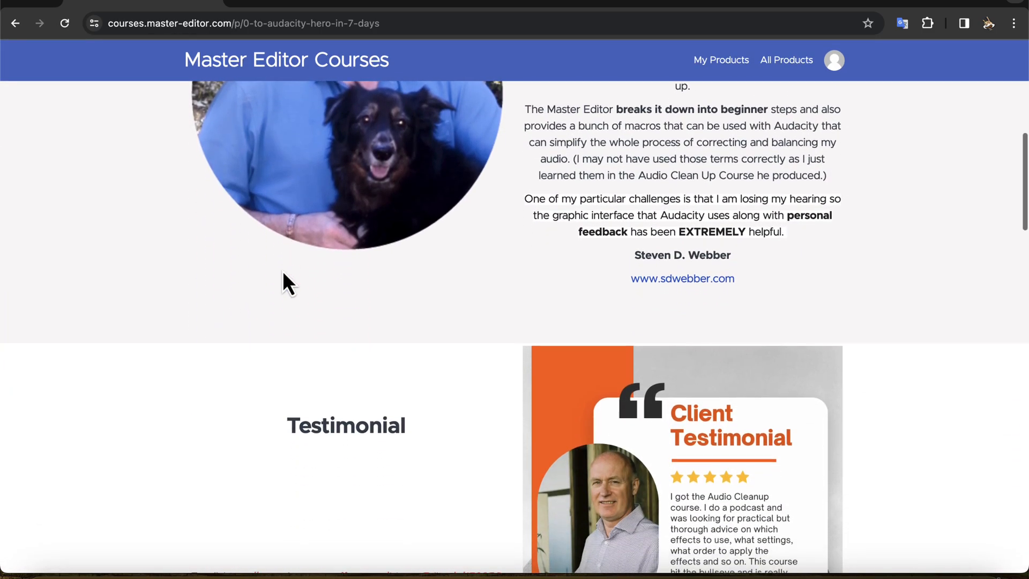
scroll(down, 3)
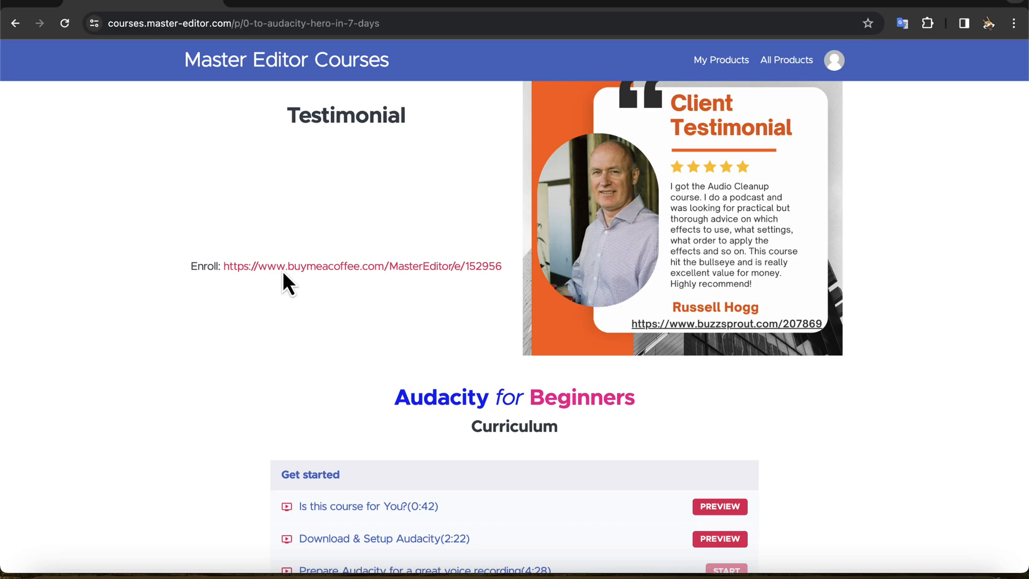
scroll(down, 3)
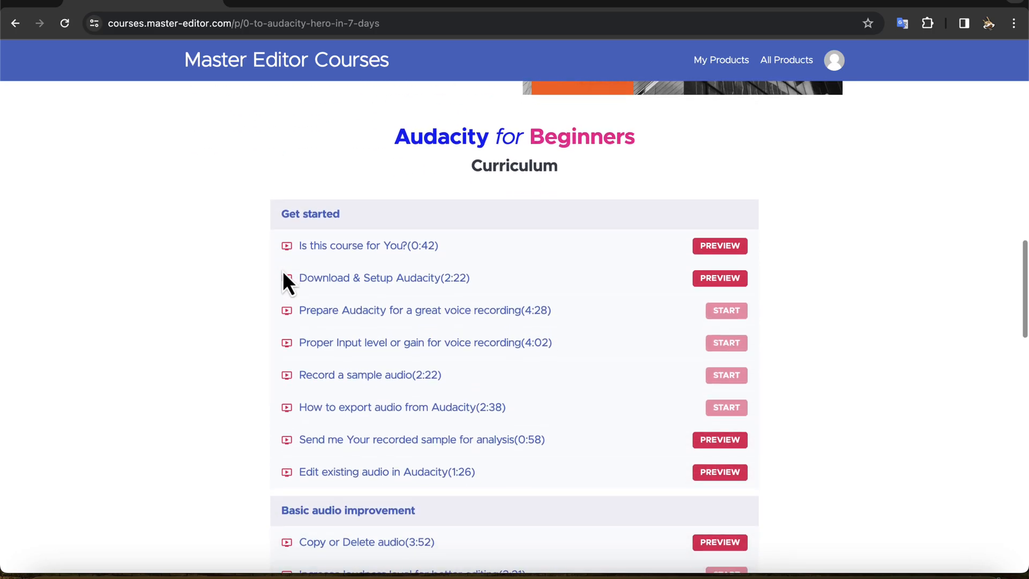
mouse_move(246, 312)
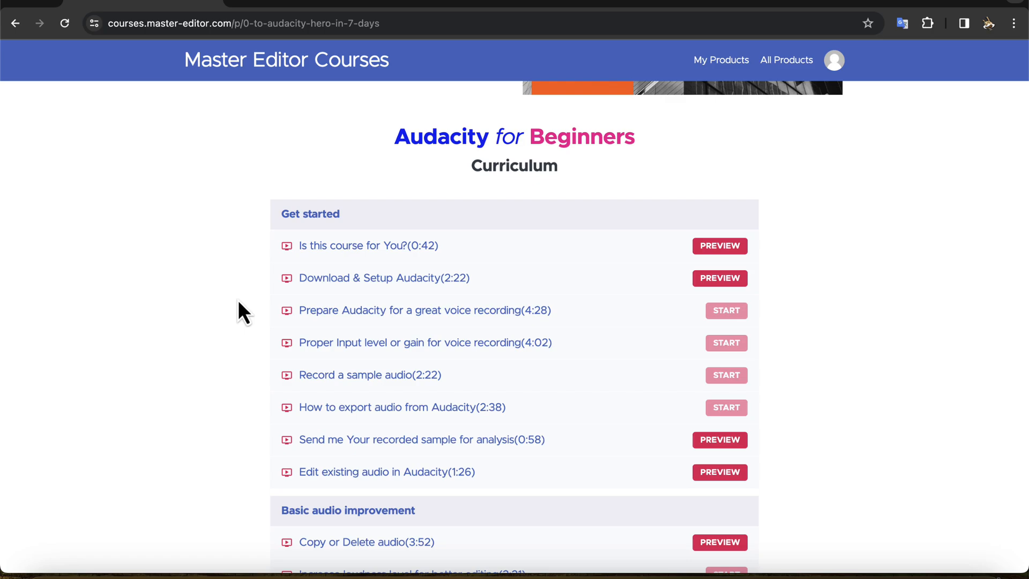
scroll(down, 3)
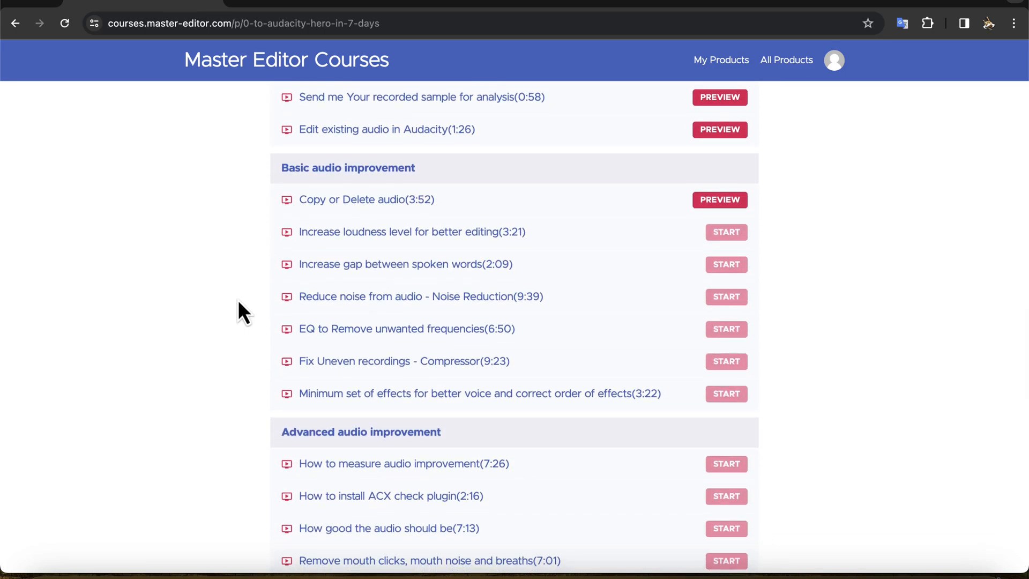
scroll(down, 3)
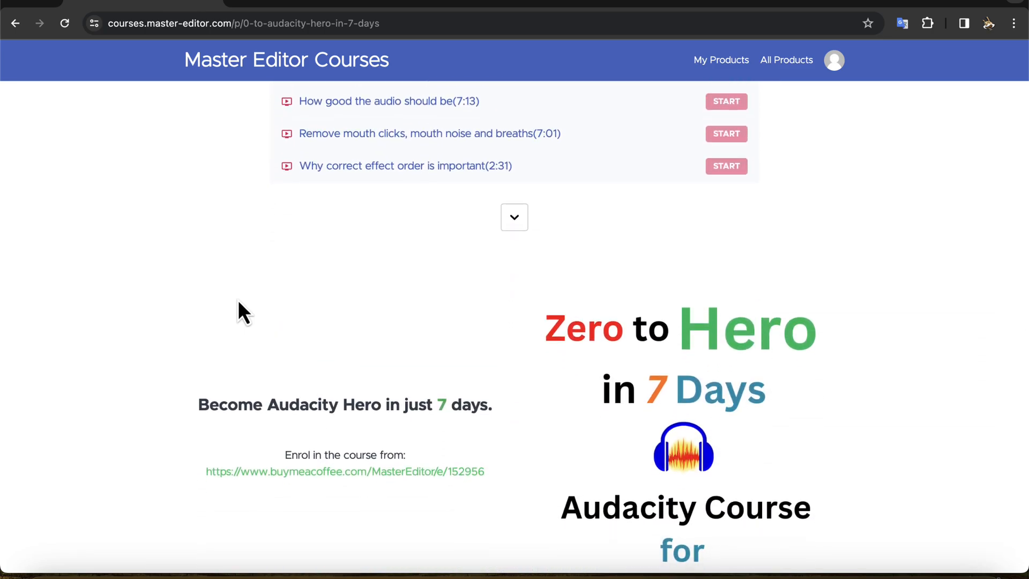
mouse_move(263, 478)
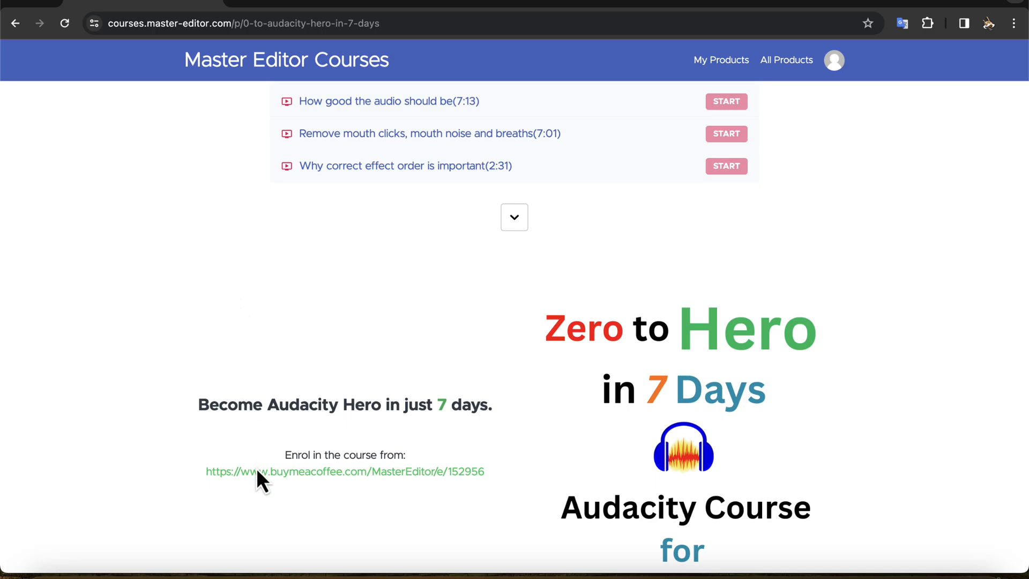
click(344, 471)
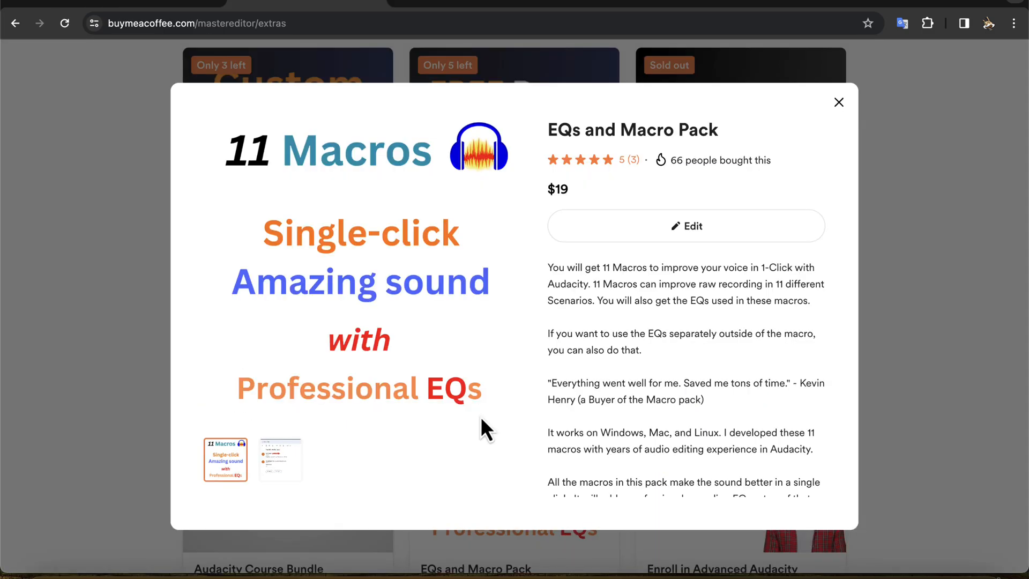